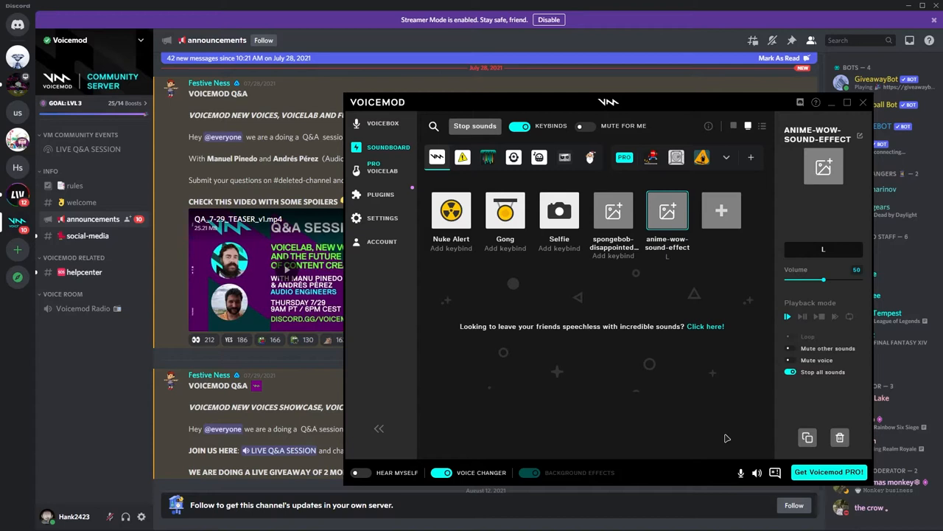
mouse_move(545, 198)
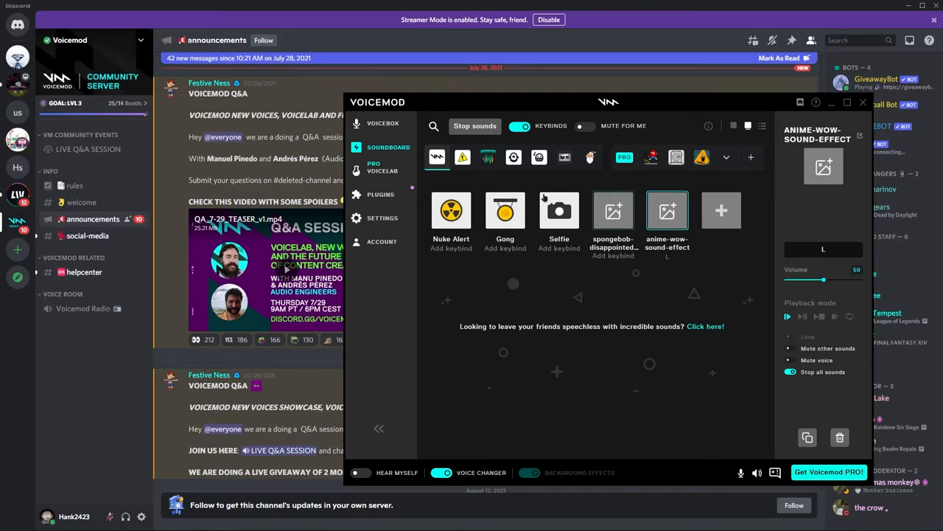
mouse_move(436, 157)
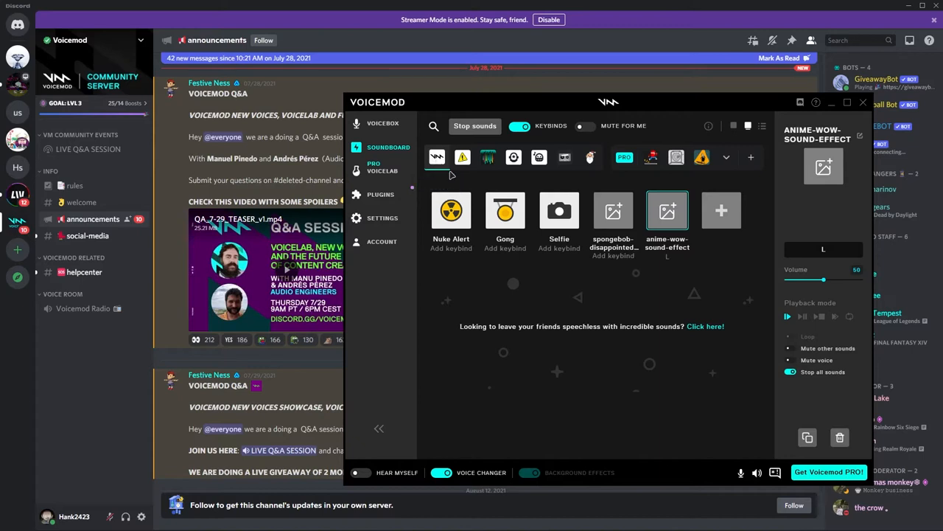
mouse_move(463, 185)
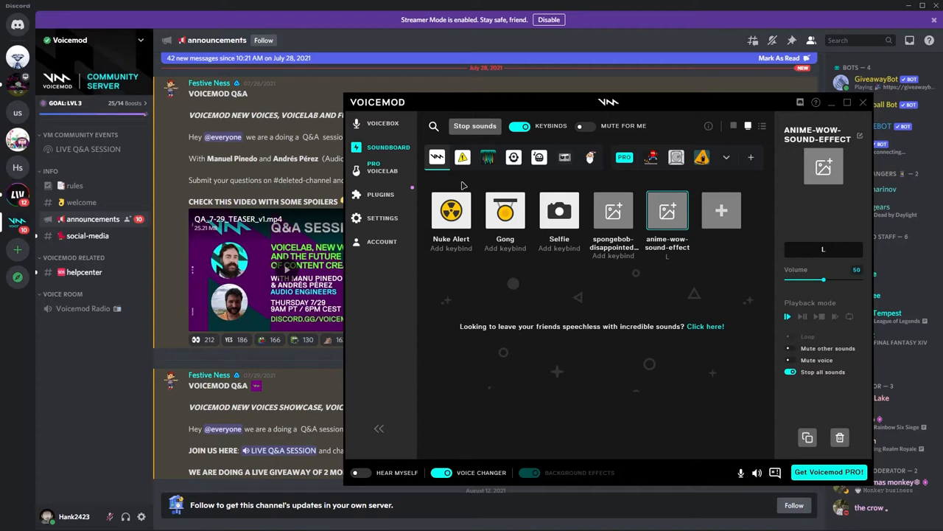
mouse_move(474, 189)
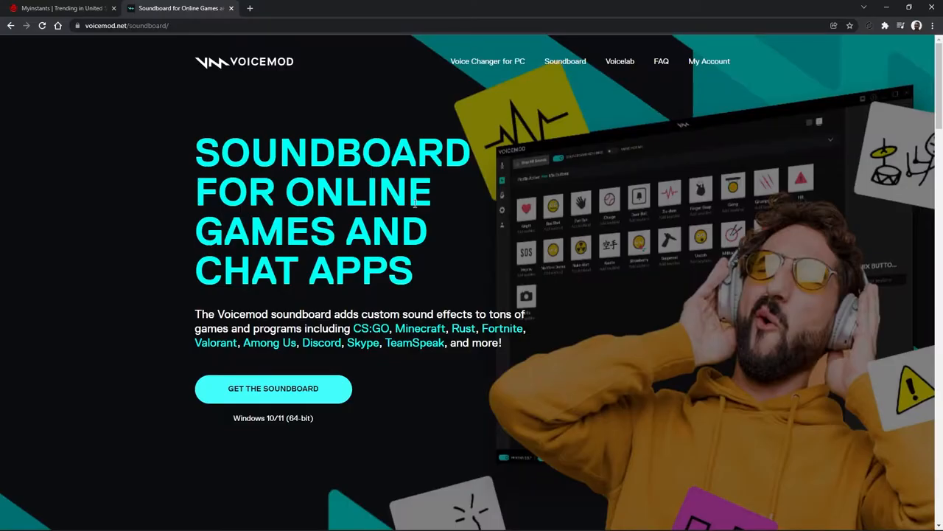
mouse_move(478, 152)
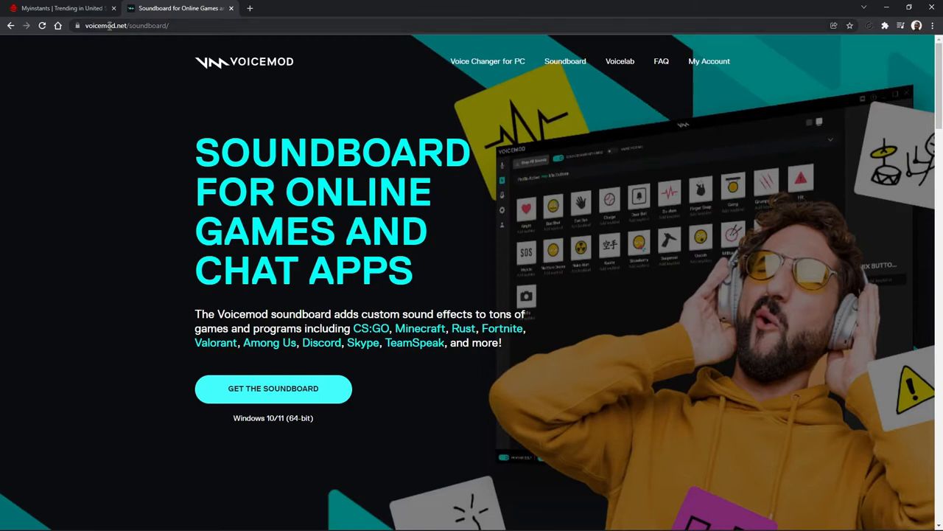
mouse_move(357, 277)
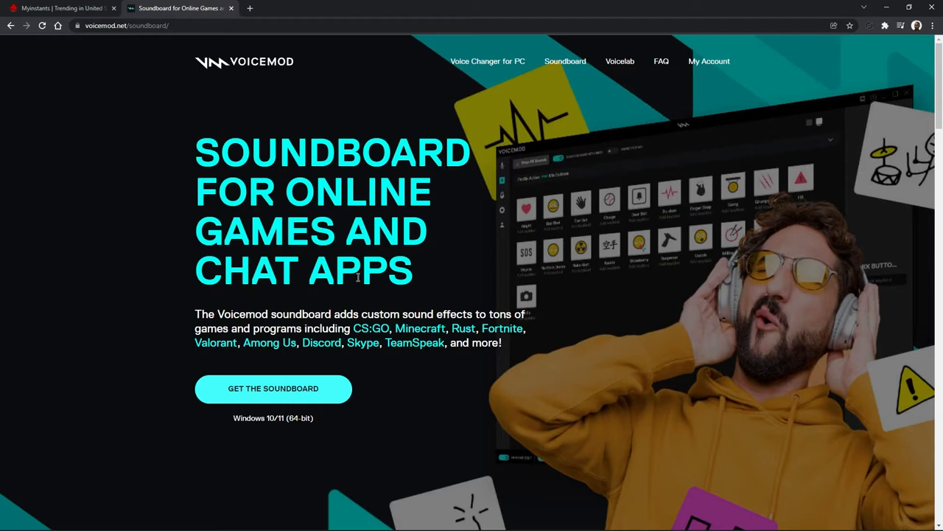
mouse_move(274, 388)
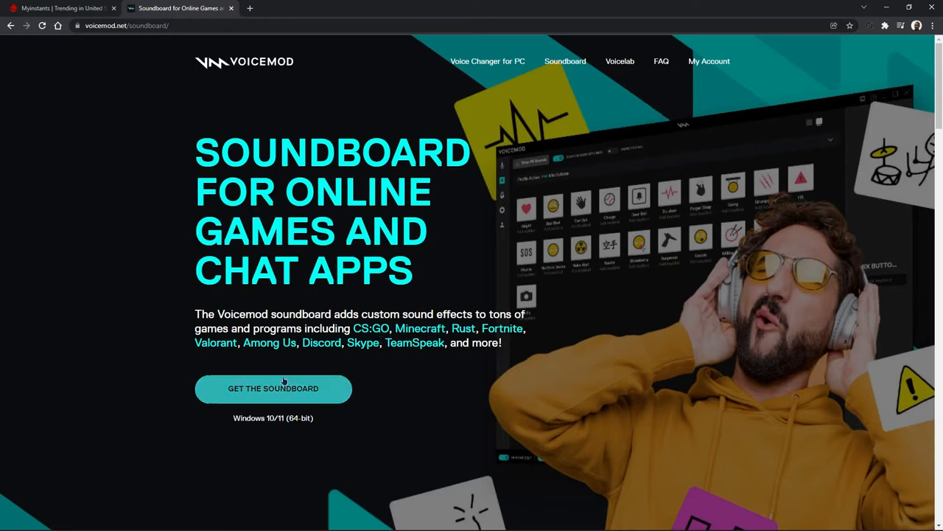
- Start downloading the Voicemod soundboard installer from voicemod.net/soundboard
left_click(274, 388)
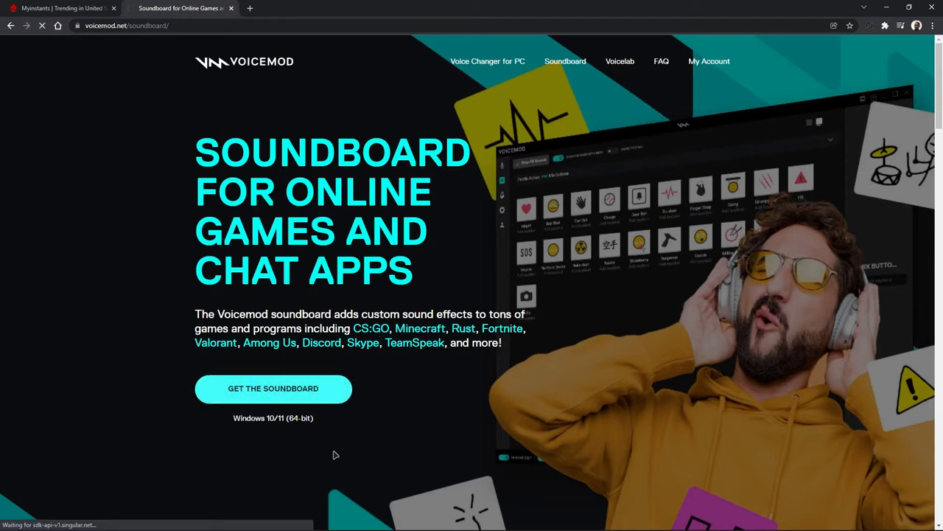
left_click(273, 388)
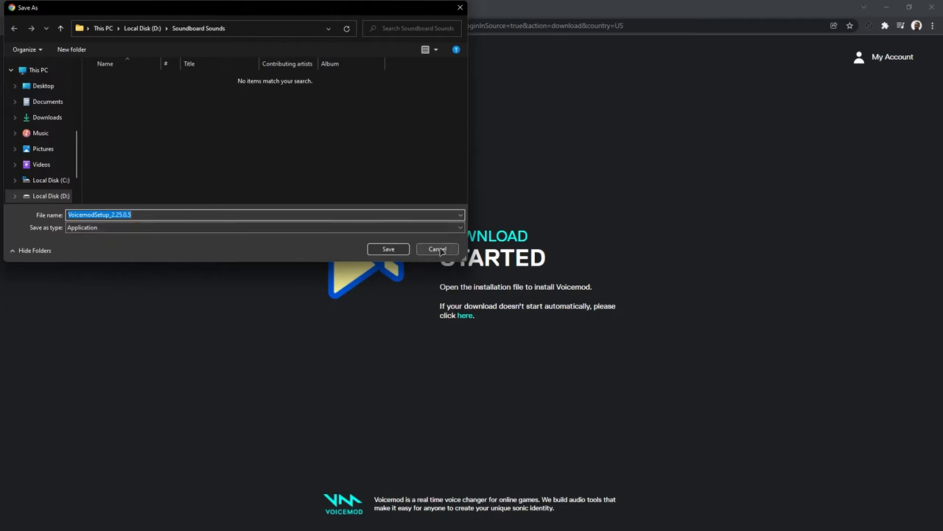
- Cancel the installer save, then browse Voicemod's free voice filters via Voicebox
left_click(437, 248)
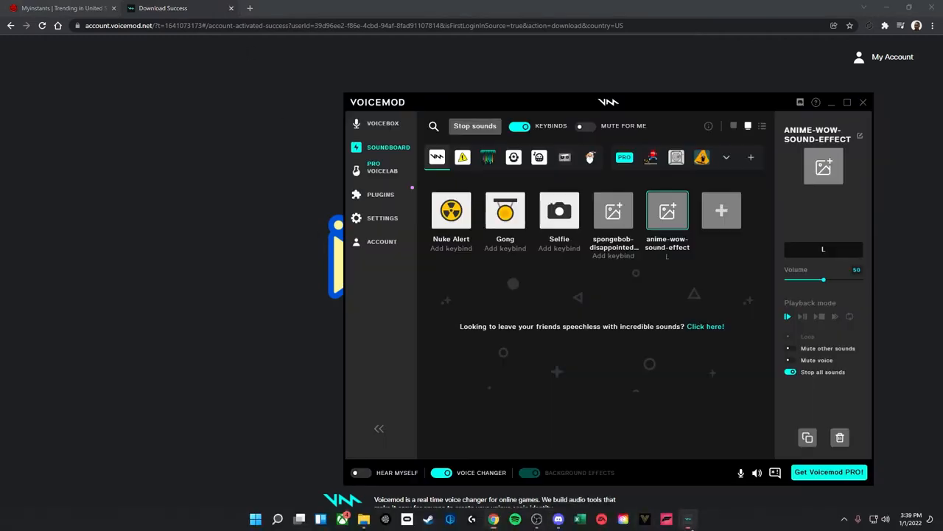
left_click(383, 123)
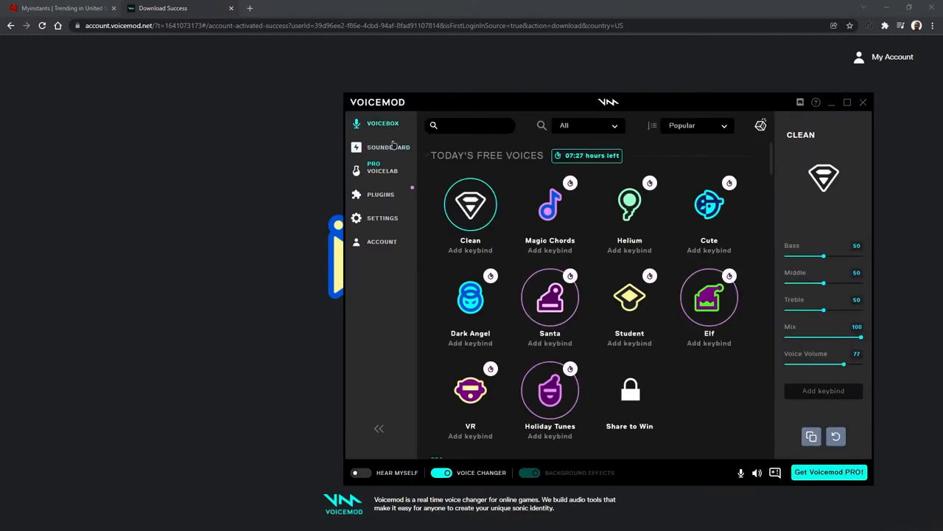
mouse_move(389, 147)
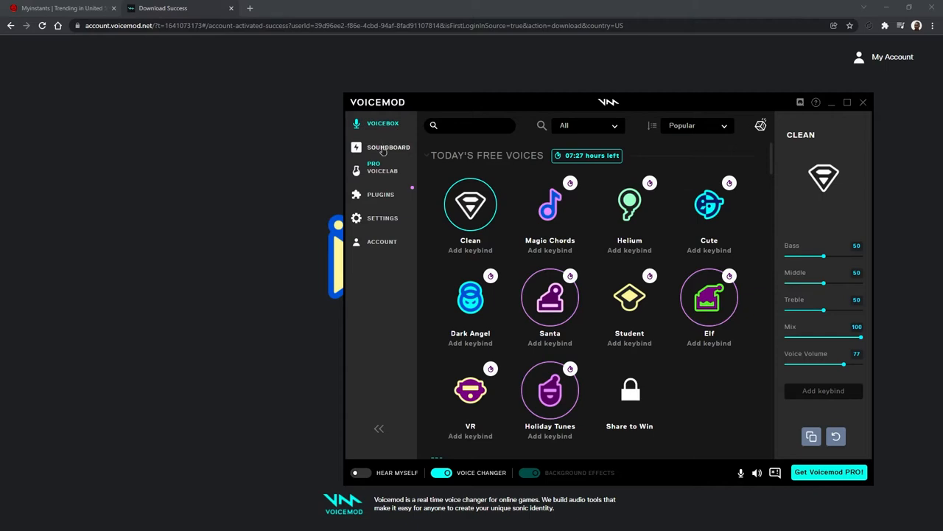
left_click(388, 146)
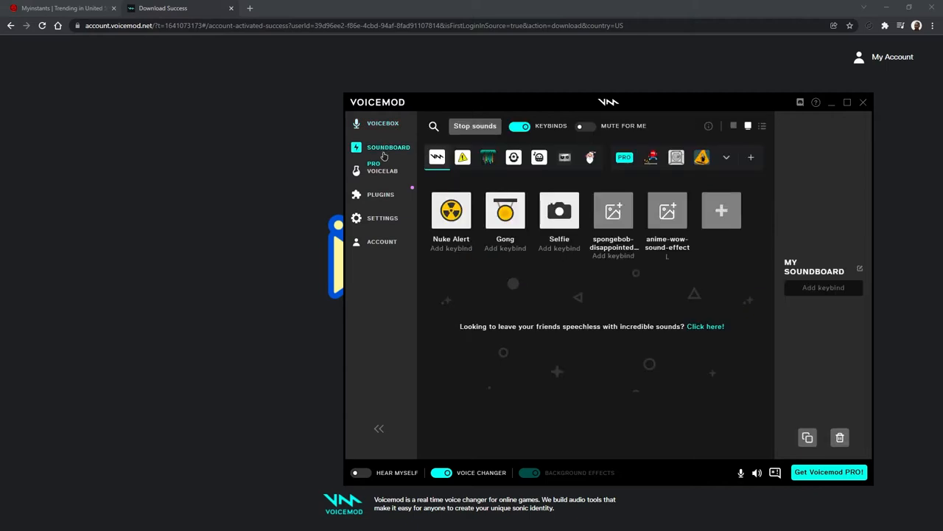
left_click(383, 123)
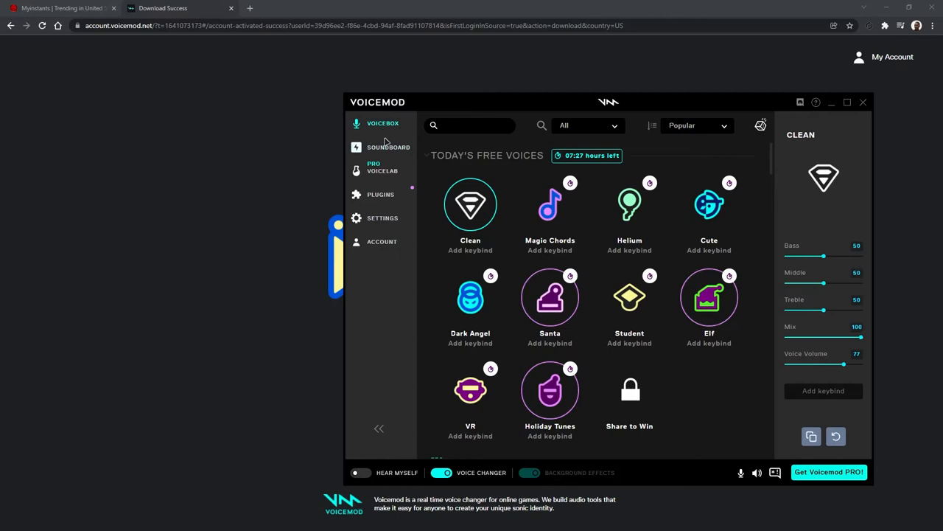
scroll("down", 3)
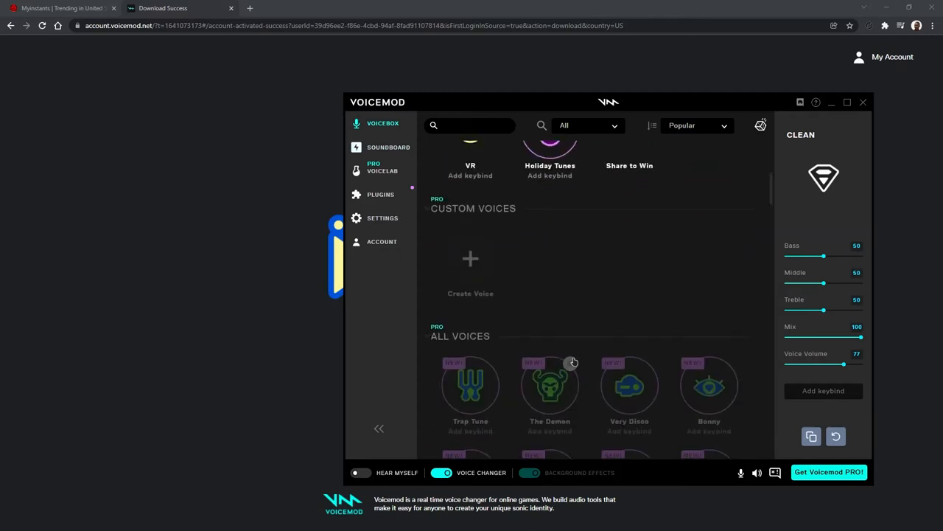
scroll("up", 3)
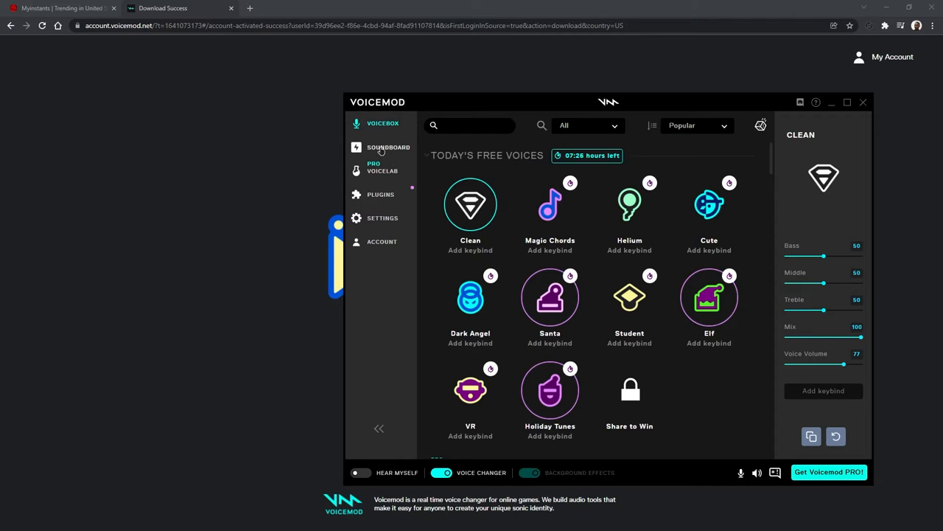
- Play Selfie, then preview Voicebox Music, Santa's Sleigh Bells and Retro Games collections
left_click(389, 147)
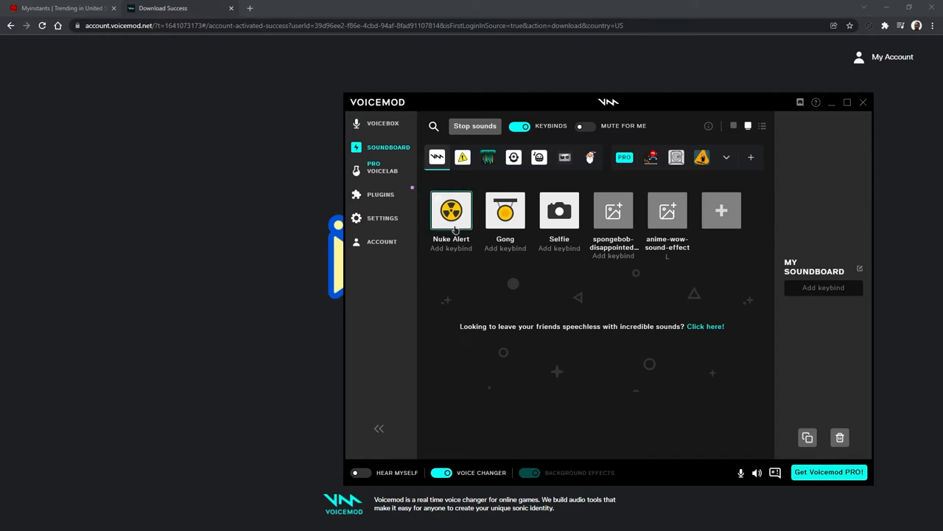
mouse_move(560, 221)
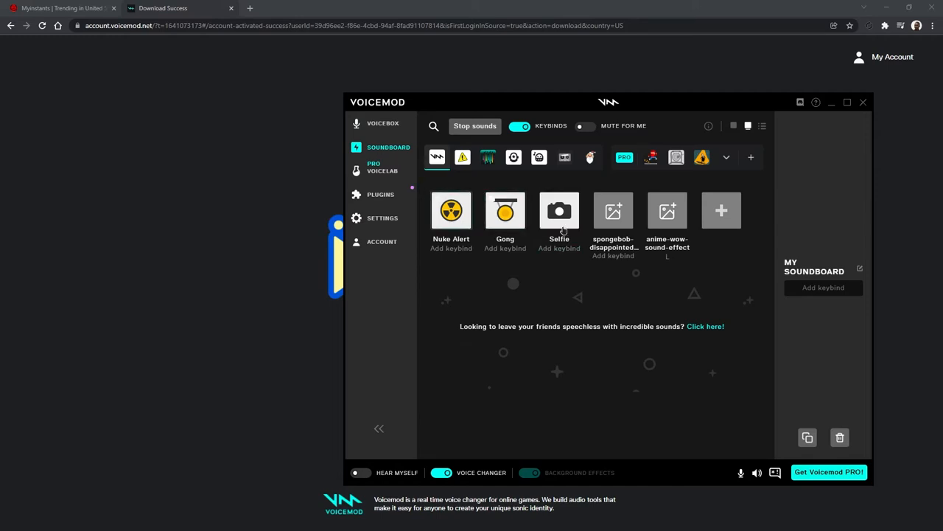
left_click(558, 210)
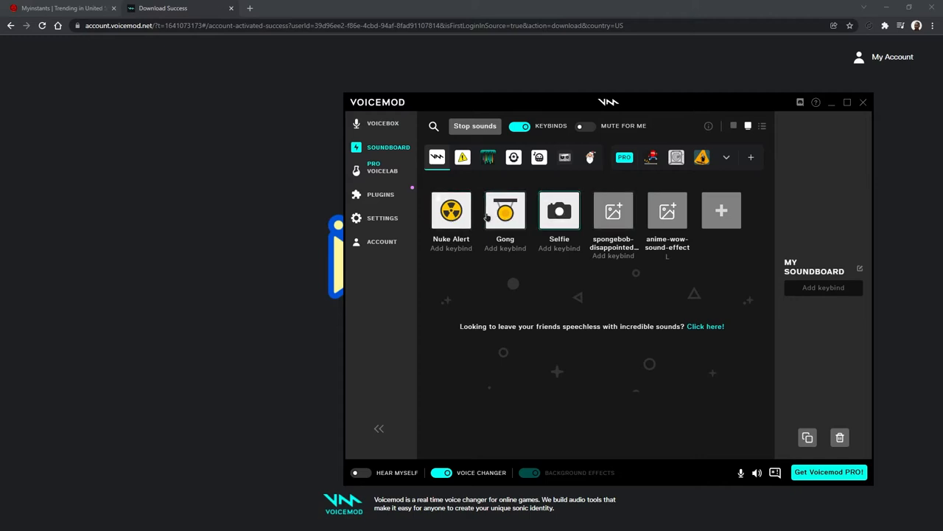
mouse_move(589, 157)
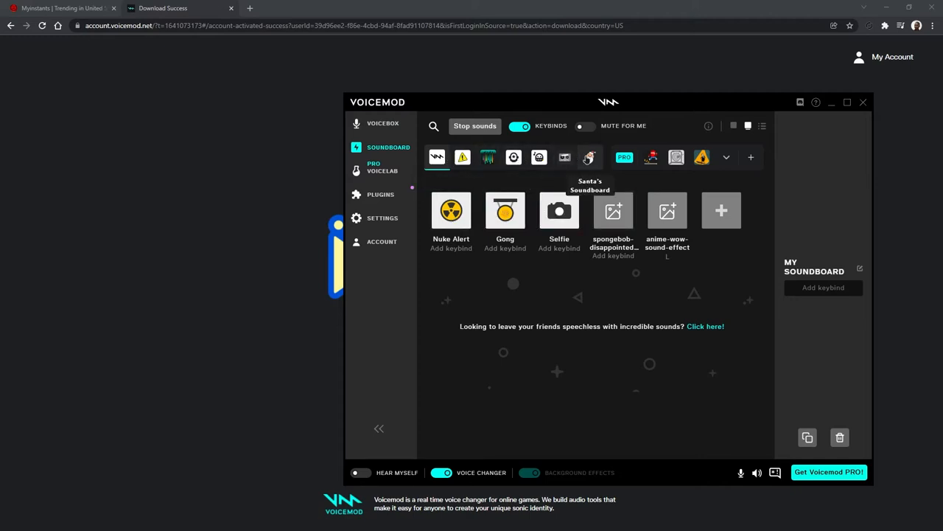
left_click(513, 157)
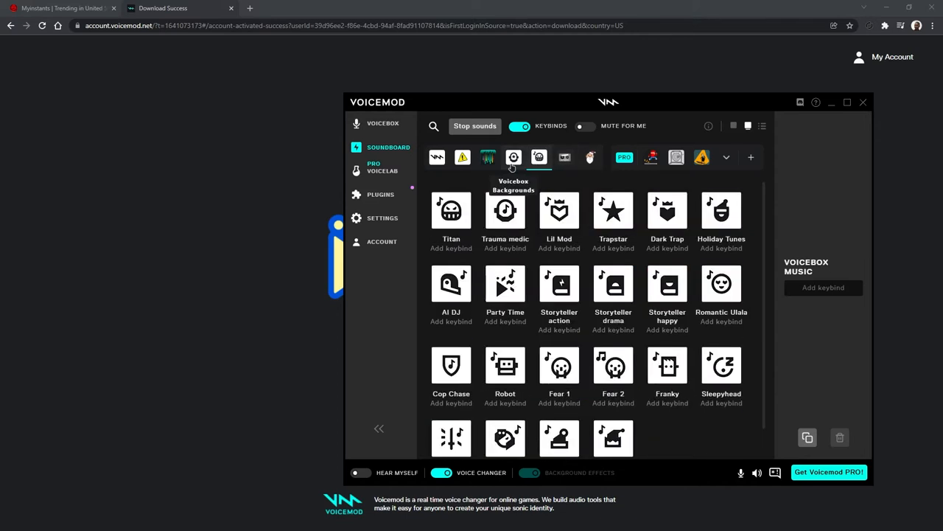
left_click(590, 157)
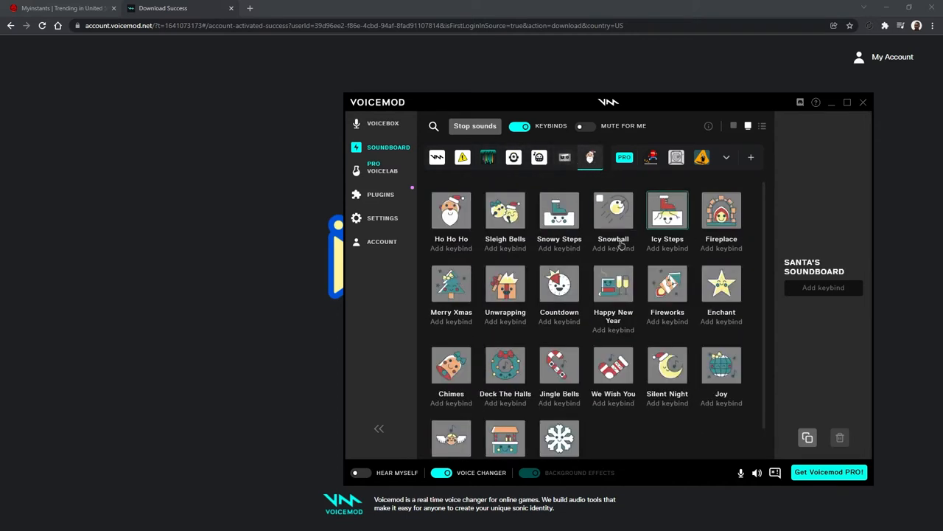
left_click(505, 210)
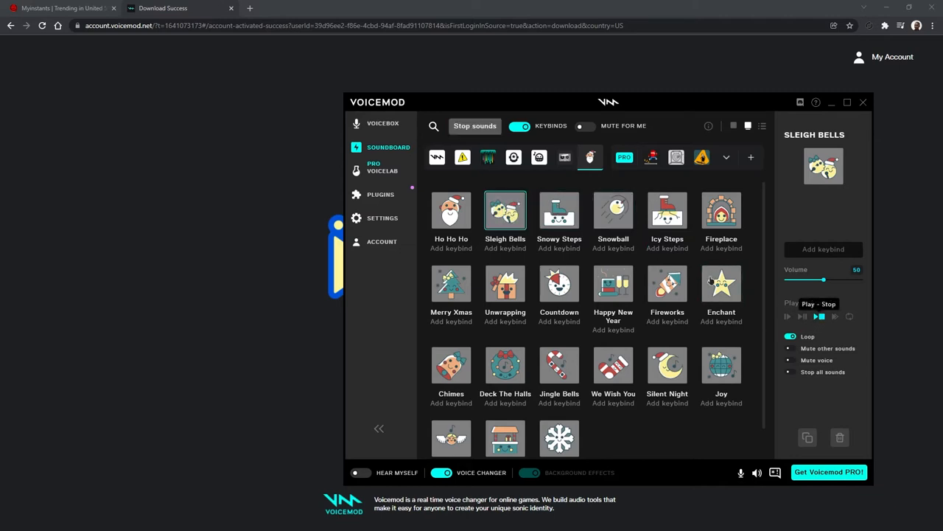
mouse_move(651, 157)
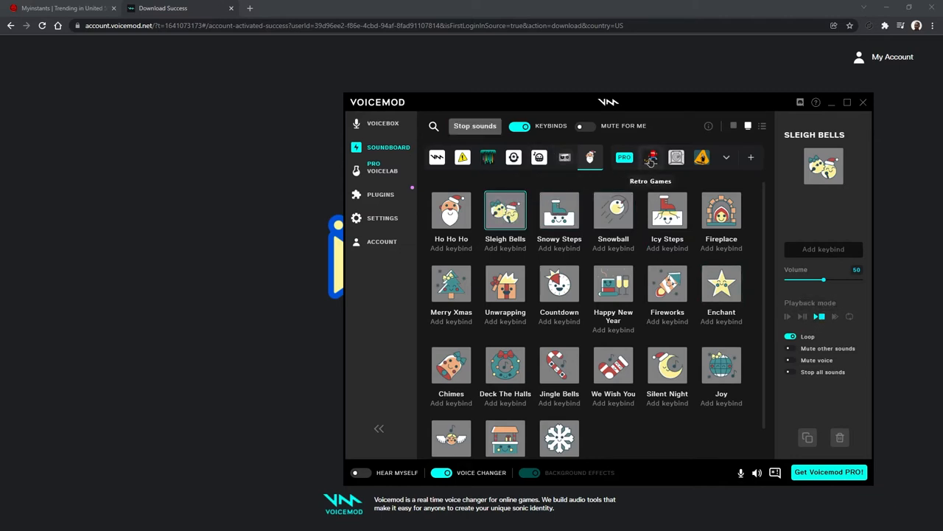
left_click(676, 157)
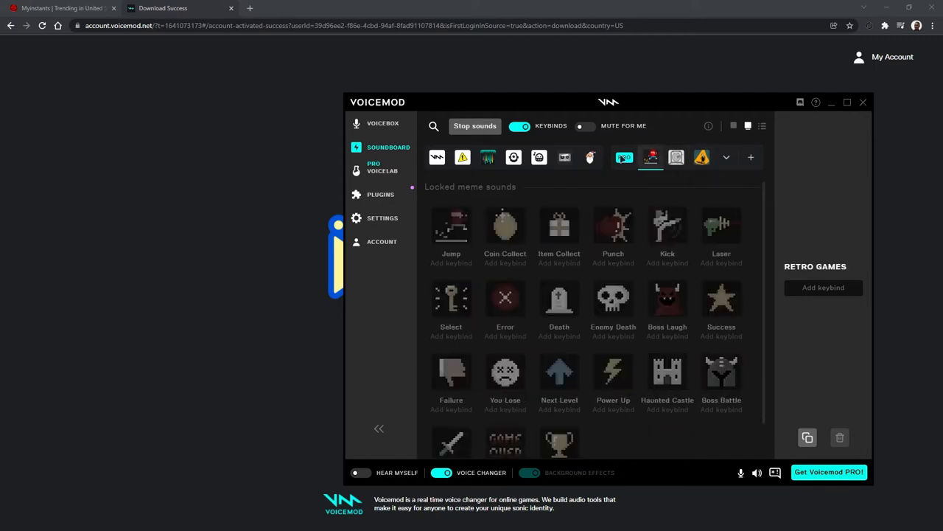
- Return to My Soundboard, play the Gong sound and show its settings
left_click(437, 157)
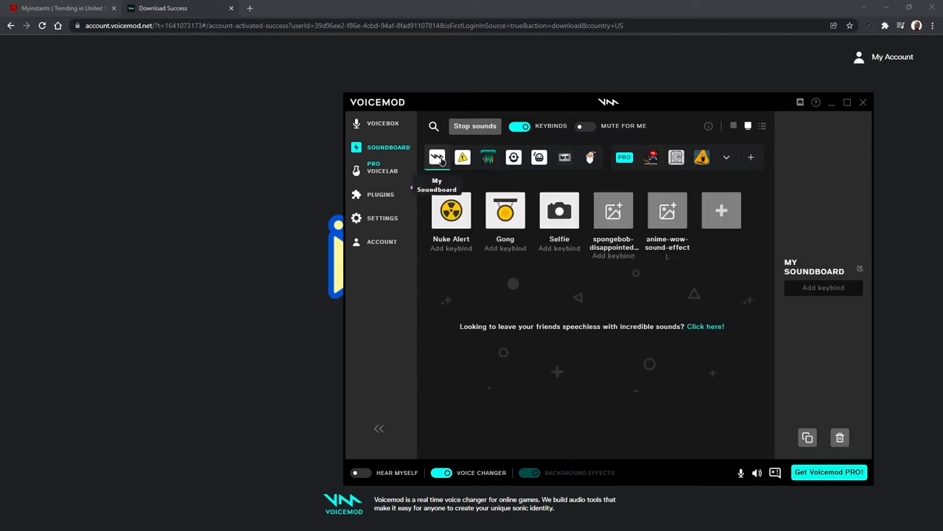
mouse_move(454, 185)
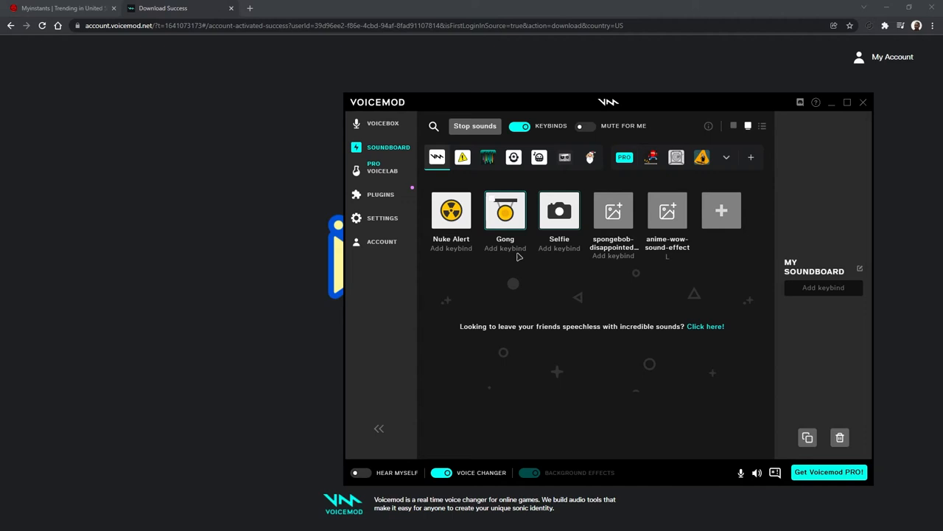
left_click(450, 210)
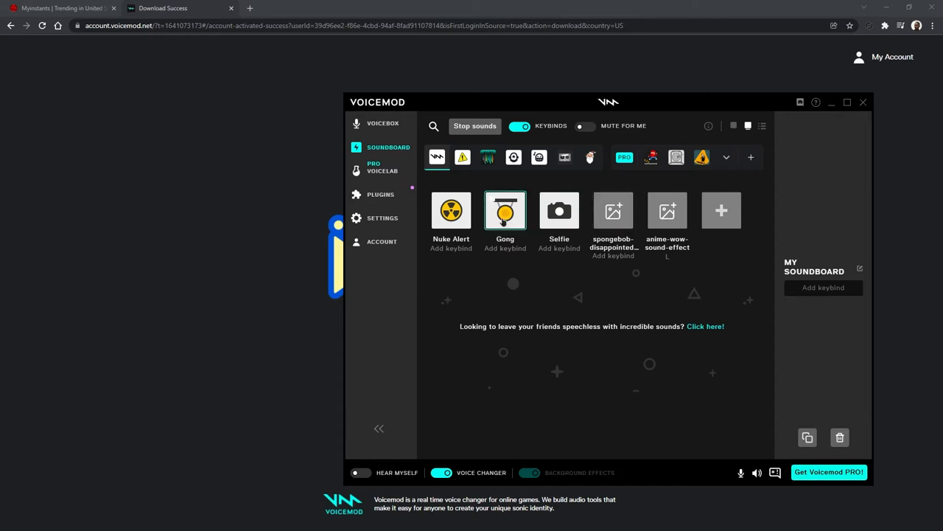
left_click(505, 210)
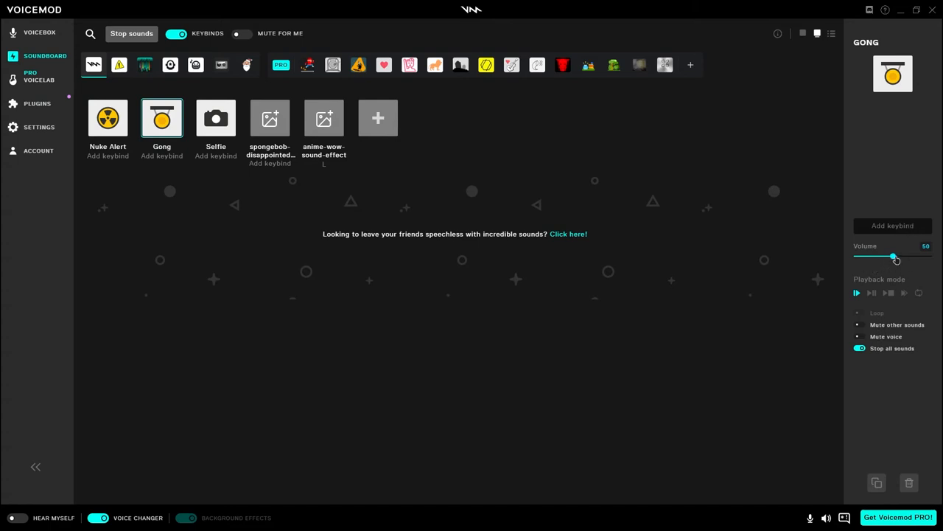
mouse_move(750, 272)
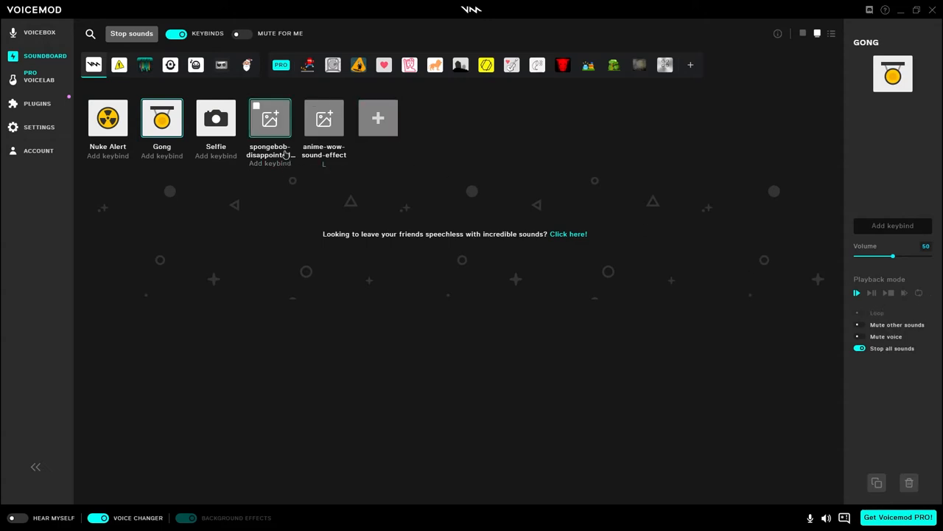
- Lower the anime-wow-sound-effect sound's volume from 50 to 35
left_click(324, 118)
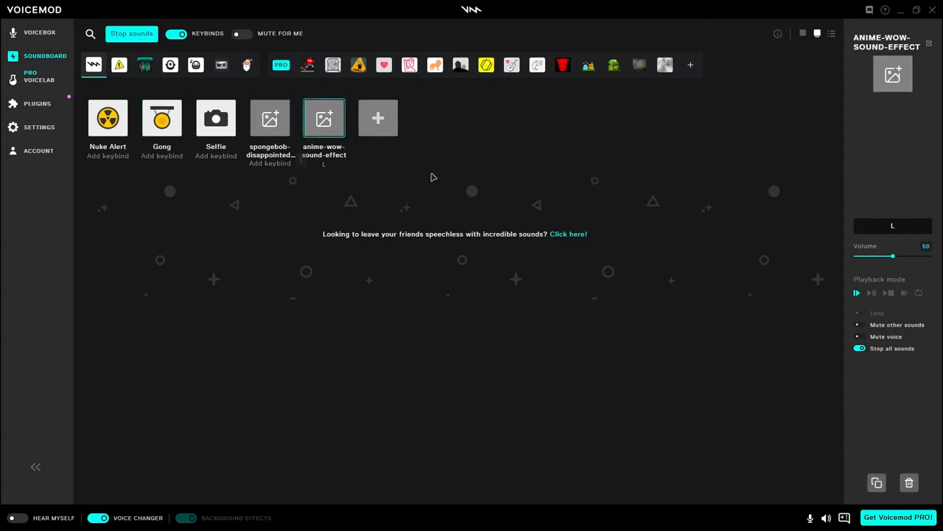
mouse_move(577, 296)
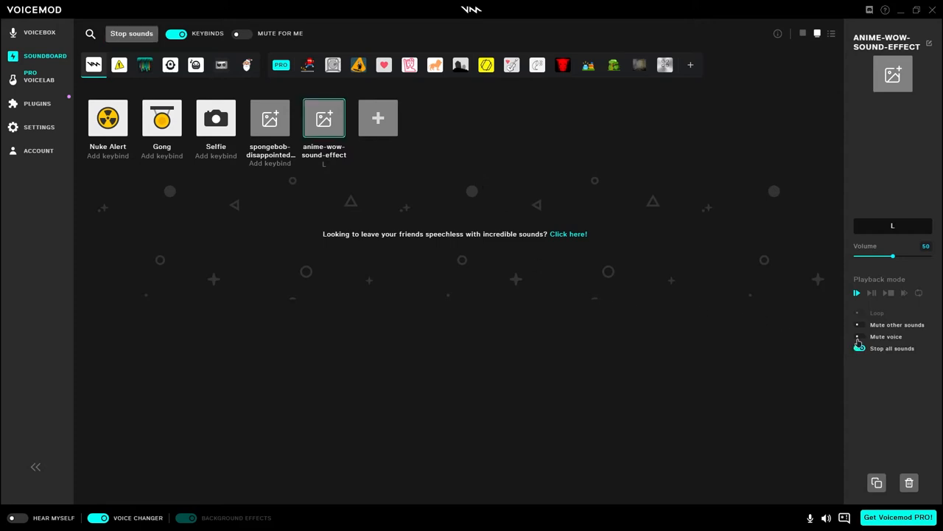
left_click(859, 348)
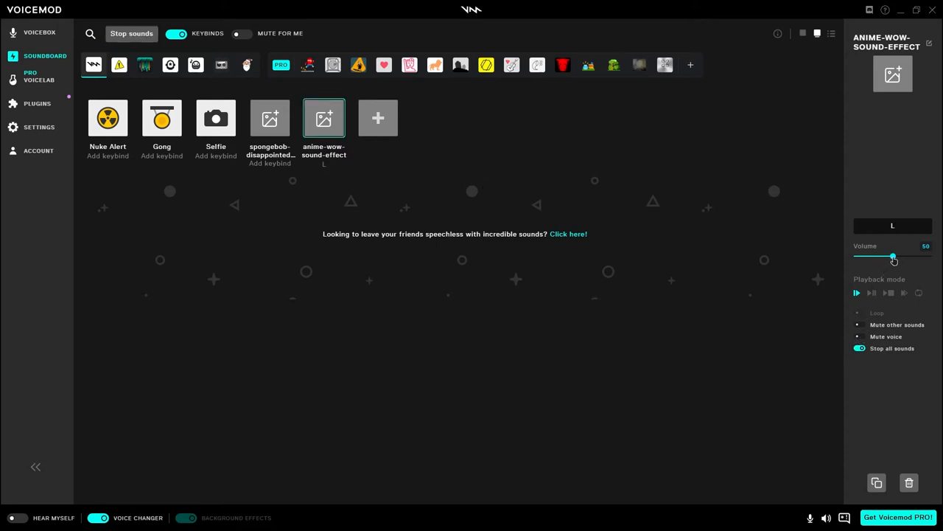
left_click_drag(894, 256, 883, 256)
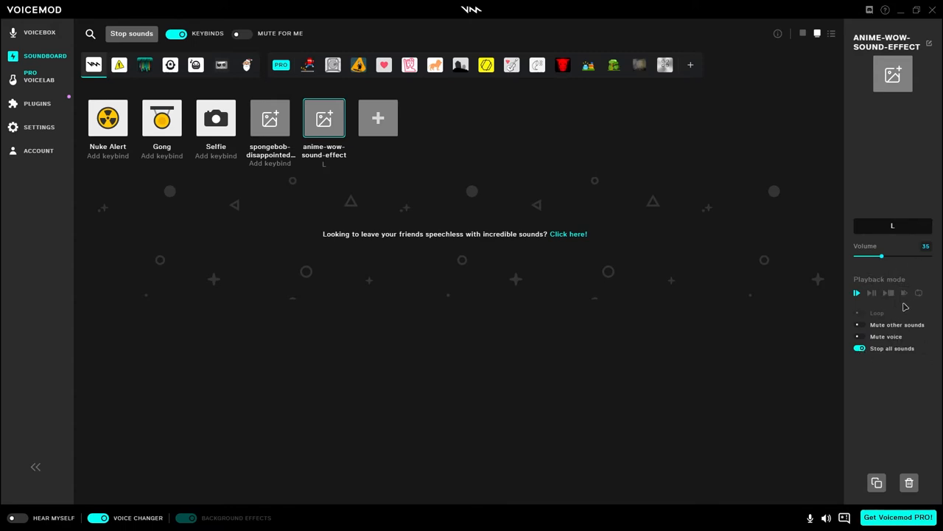
mouse_move(437, 177)
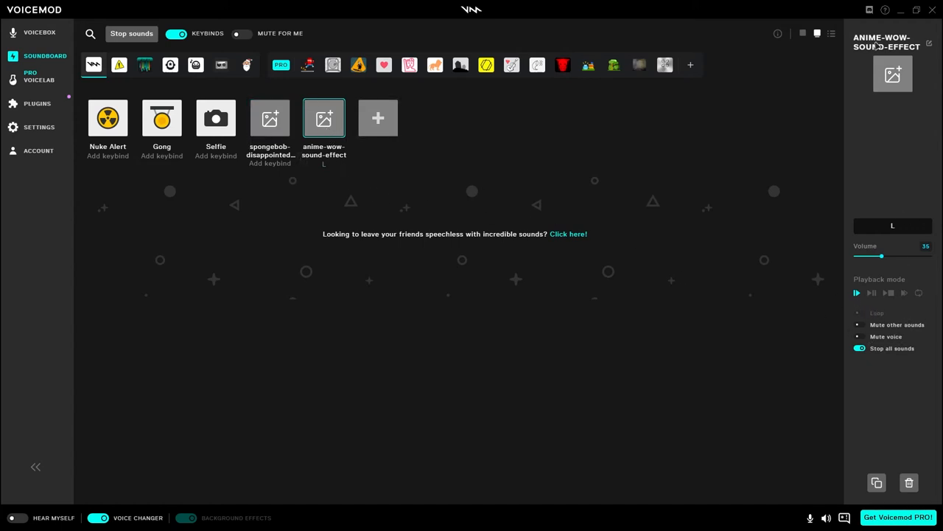
mouse_move(479, 136)
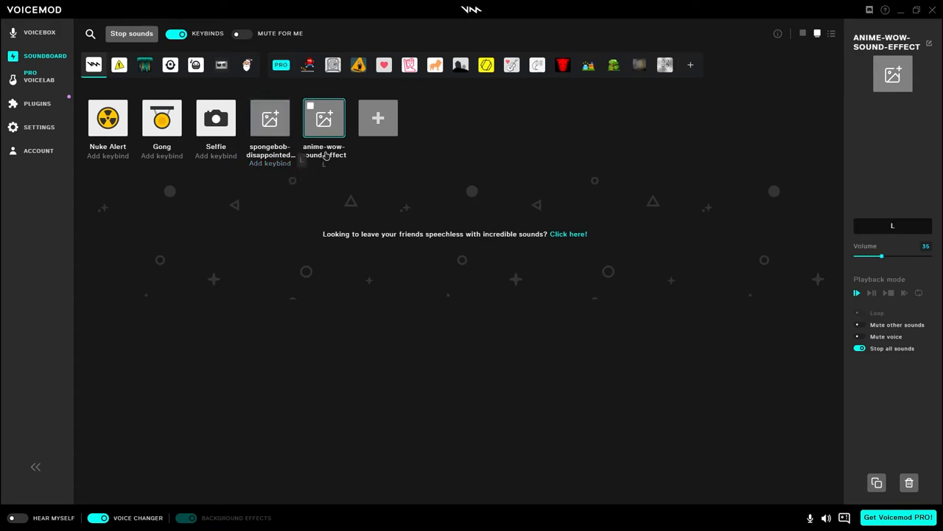
mouse_move(323, 165)
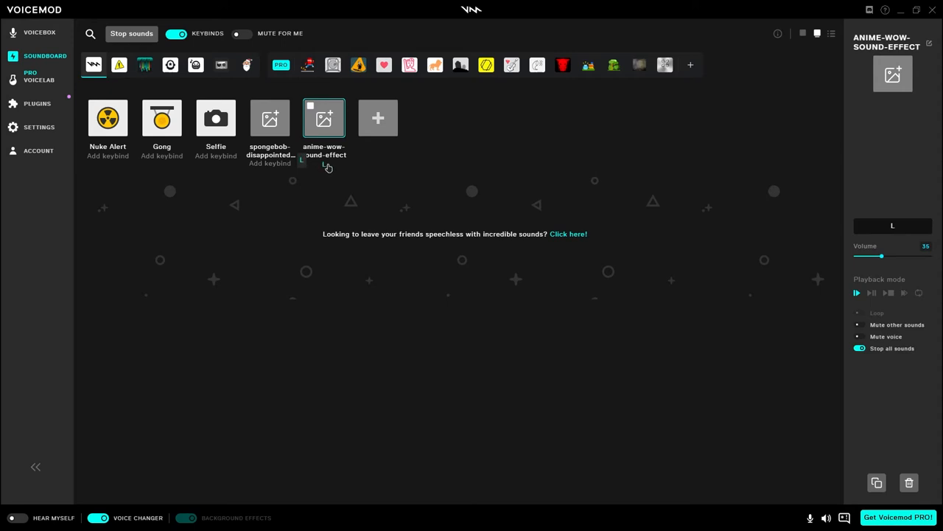
mouse_move(320, 167)
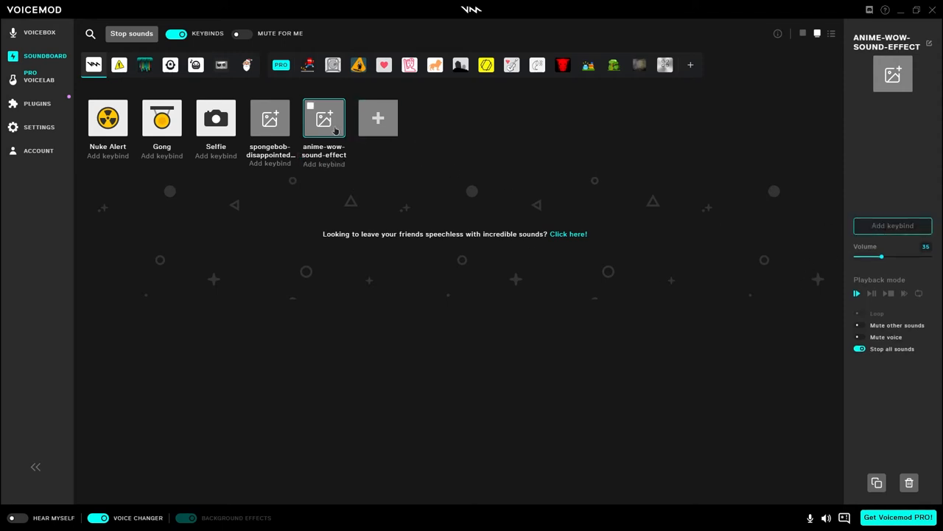
mouse_move(424, 179)
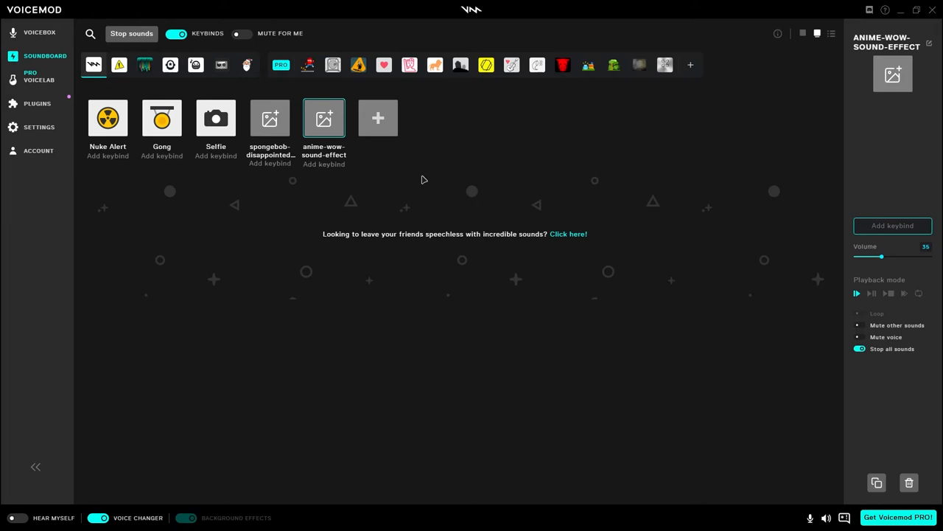
mouse_move(892, 226)
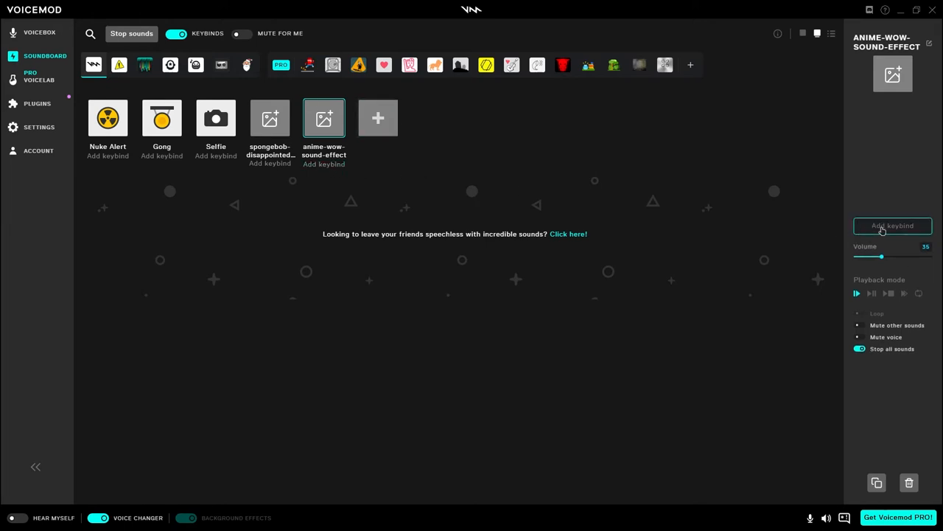
- Assign keybind L to anime-wow-sound-effect, then clear it leaving no shortcut
left_click(893, 225)
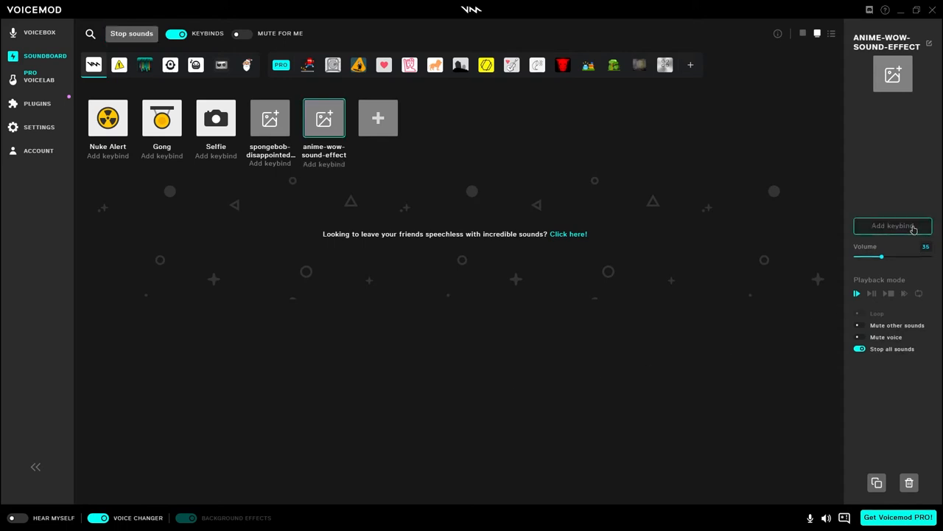
mouse_move(404, 179)
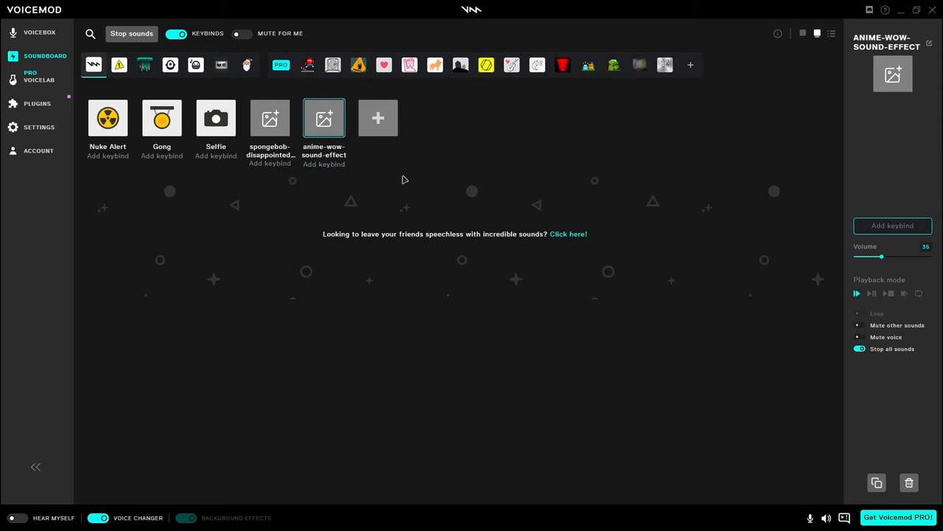
mouse_move(893, 226)
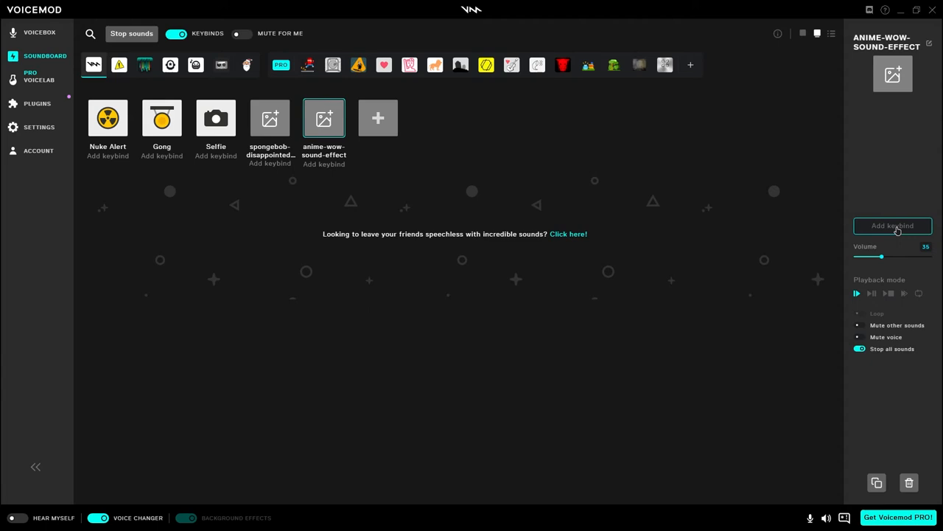
left_click(893, 226)
type("L")
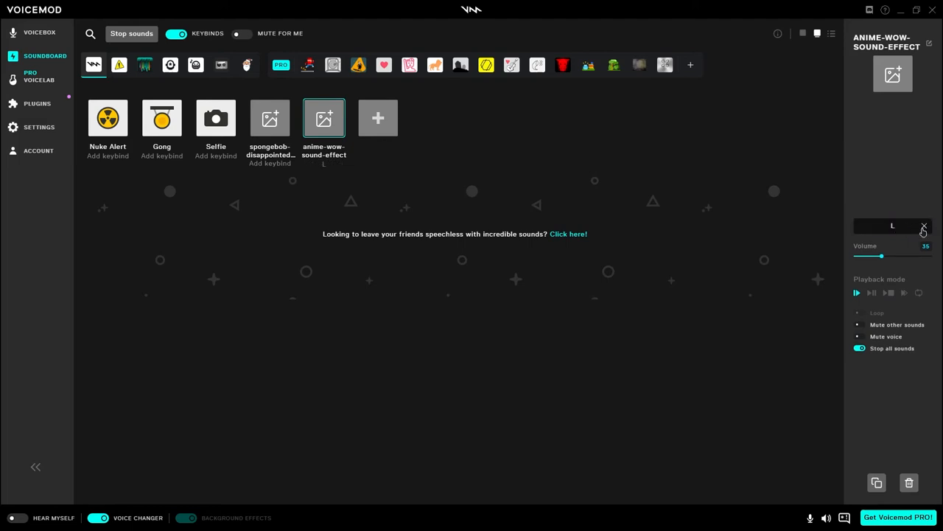
left_click(924, 226)
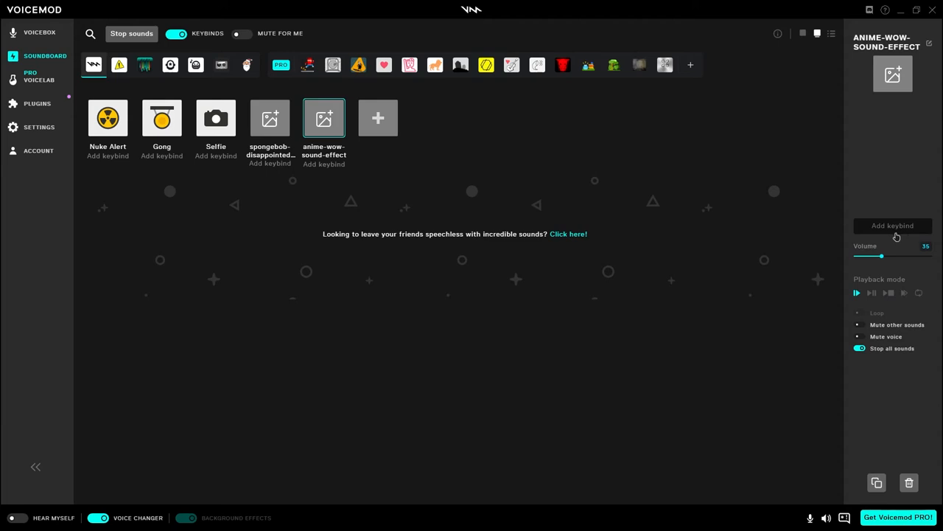
mouse_move(391, 272)
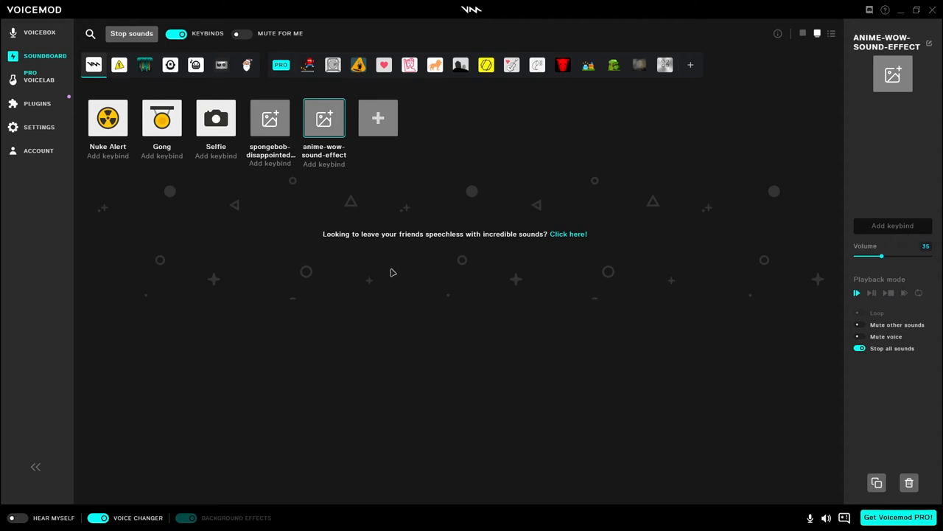
mouse_move(382, 269)
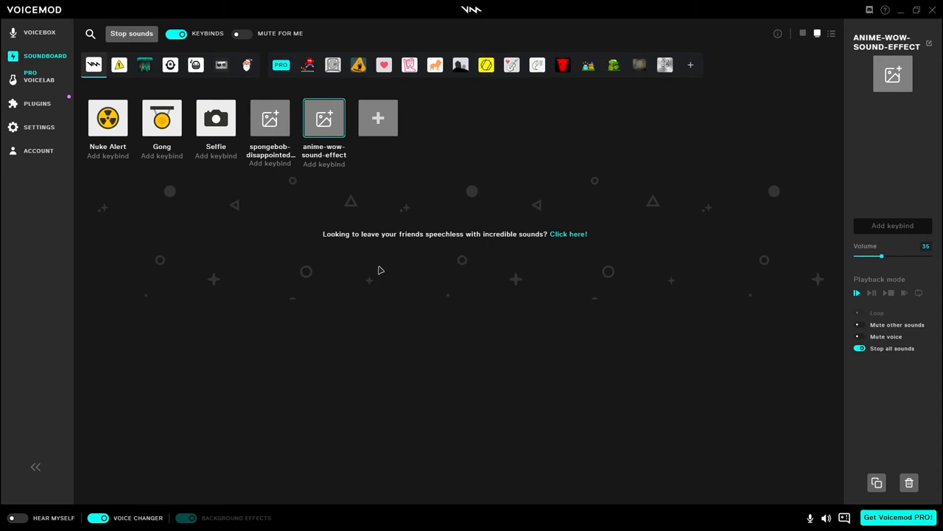
mouse_move(541, 247)
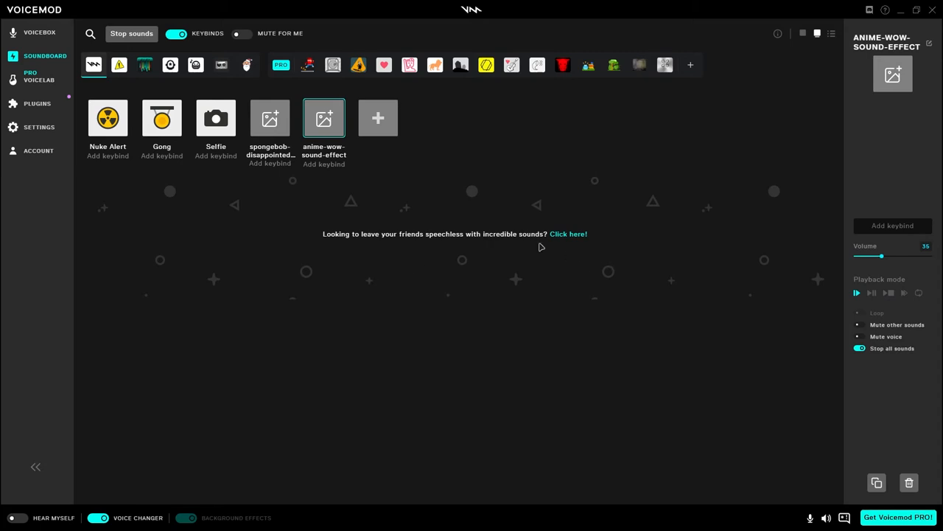
mouse_move(623, 218)
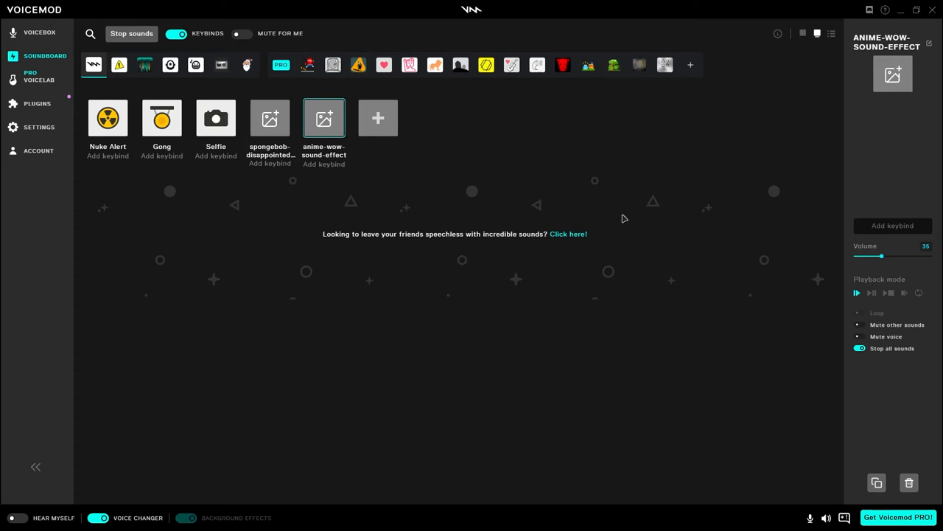
mouse_move(278, 182)
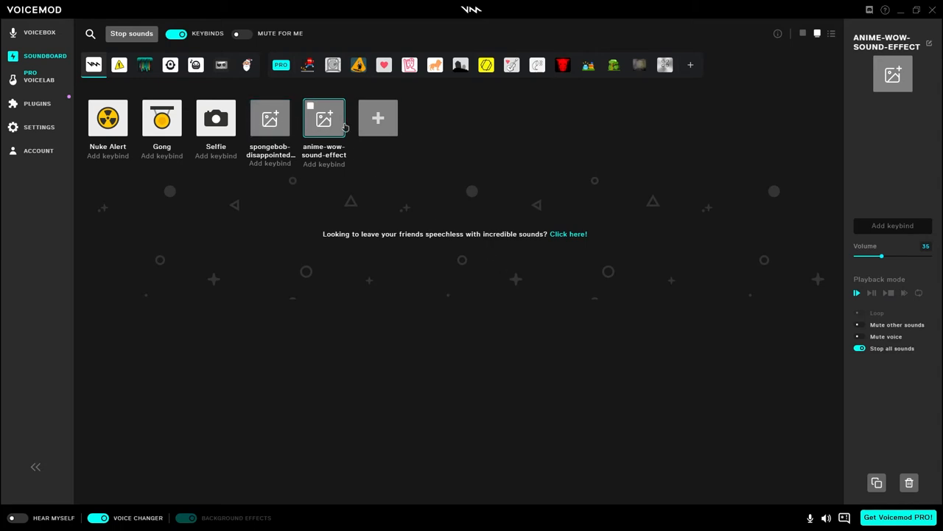
mouse_move(377, 118)
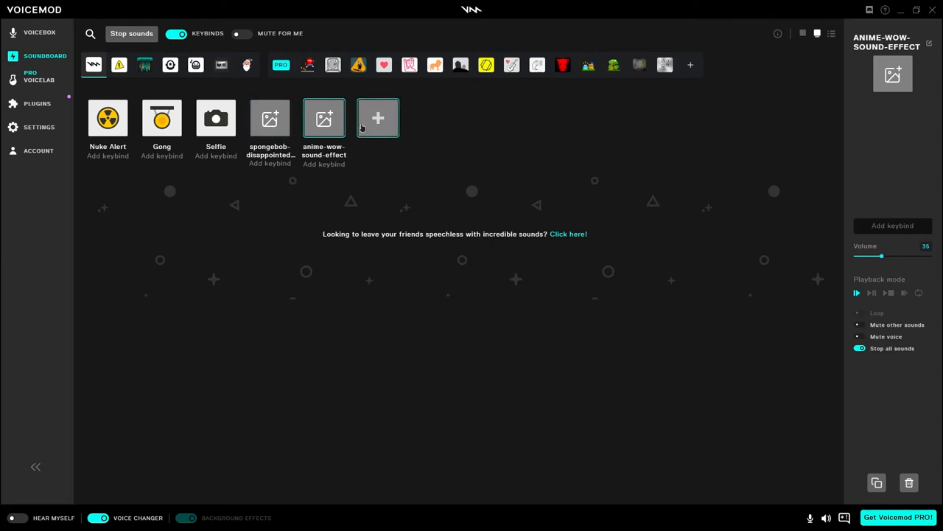
mouse_move(94, 64)
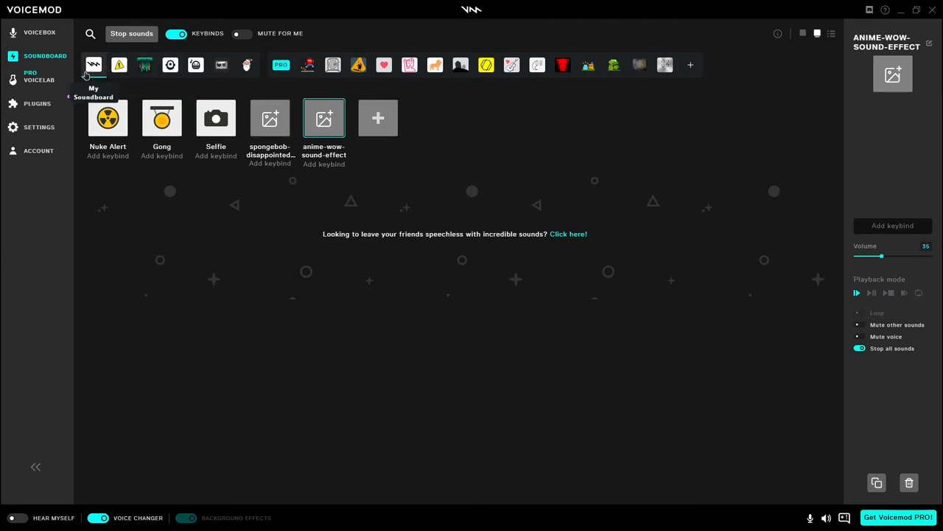
mouse_move(221, 65)
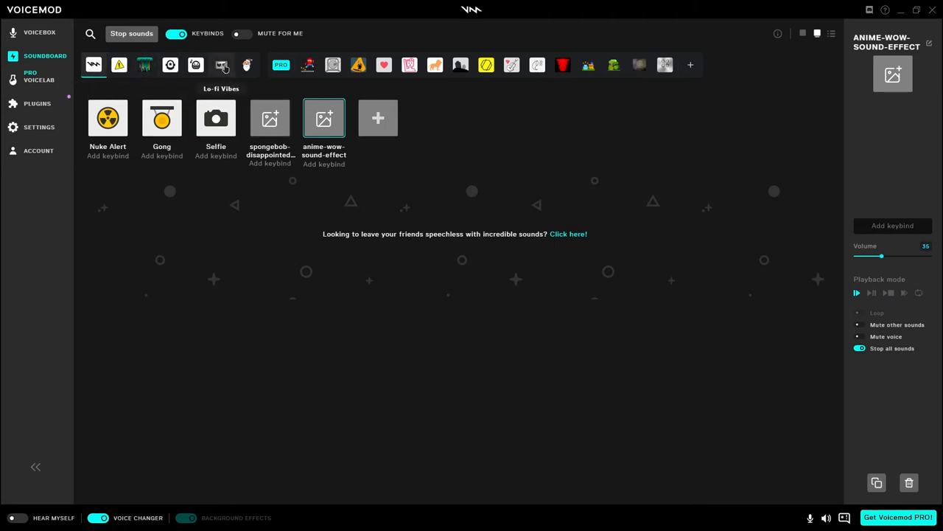
mouse_move(119, 64)
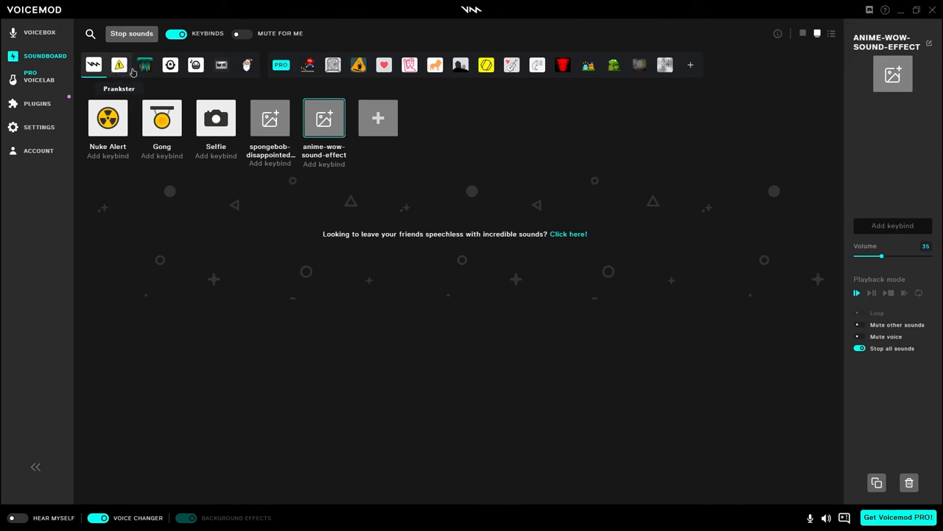
mouse_move(527, 525)
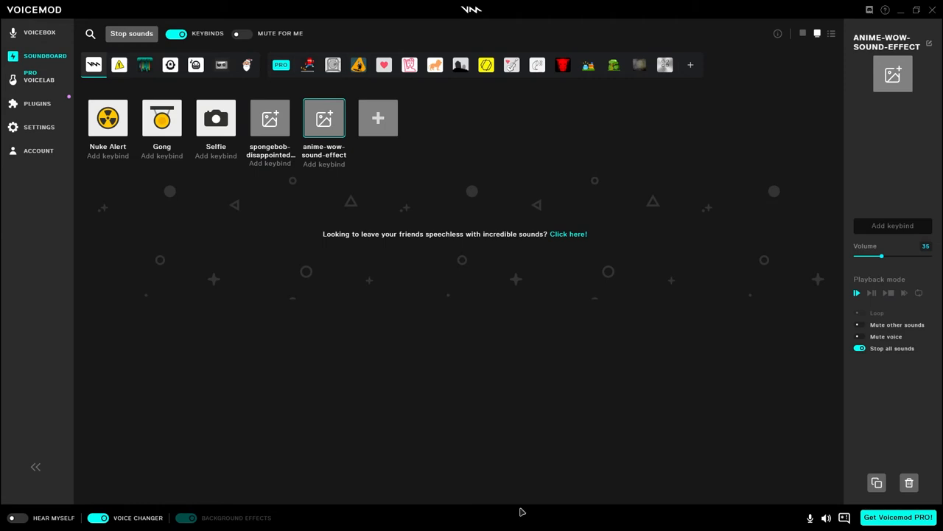
mouse_move(464, 403)
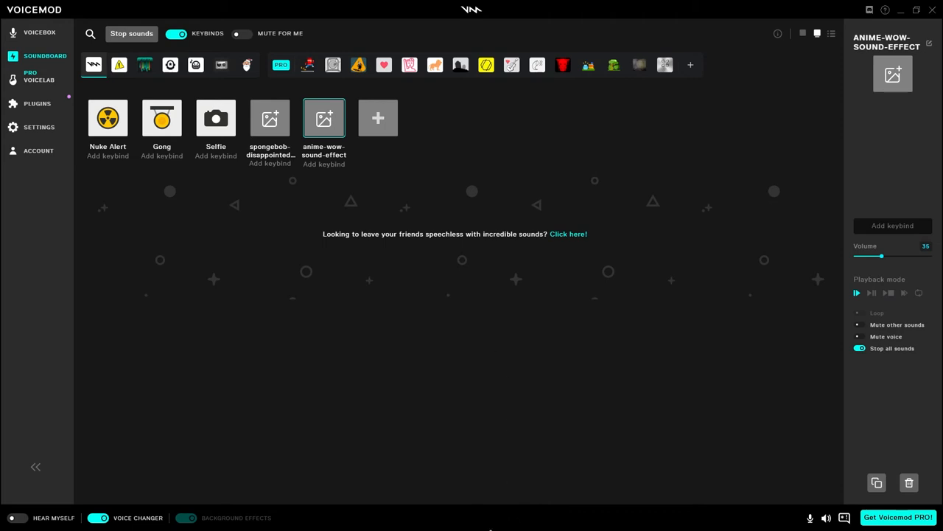
- Bring up the Windows Start menu over Voicemod to switch windows
left_click(255, 519)
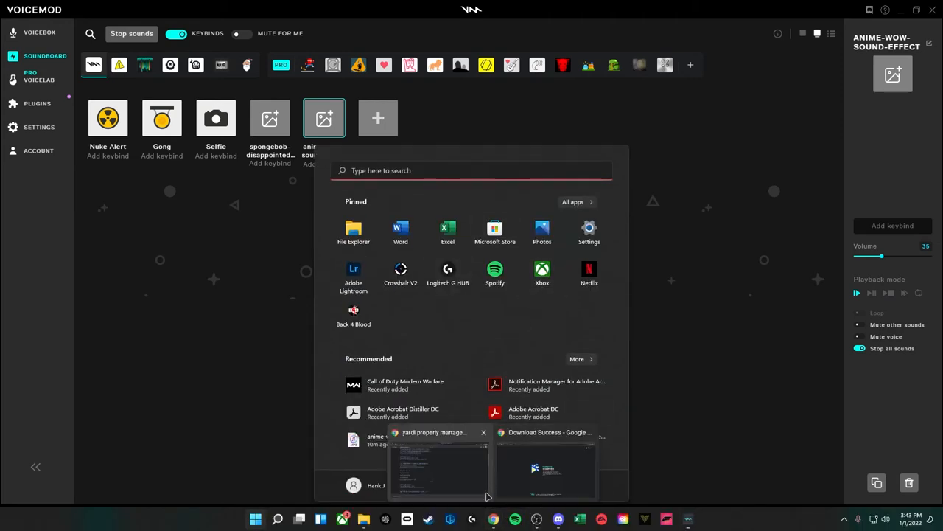
- Switch to Myinstants trending page 2 and download the Law and Order DUN DUN MP3
left_click(546, 469)
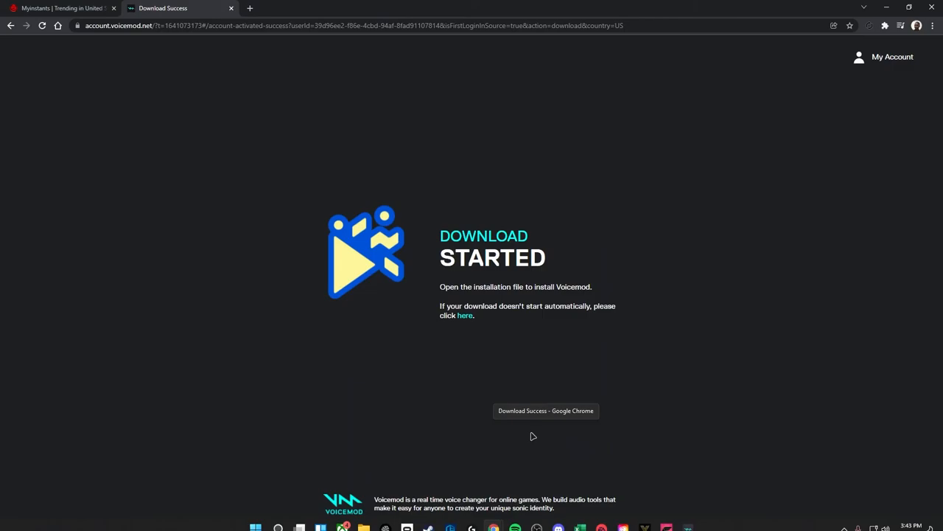
left_click(63, 8)
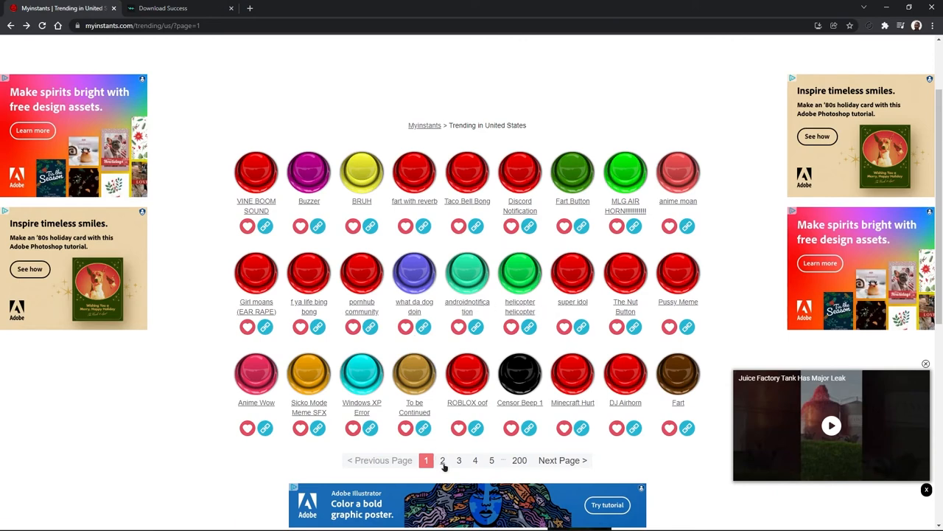
left_click(442, 460)
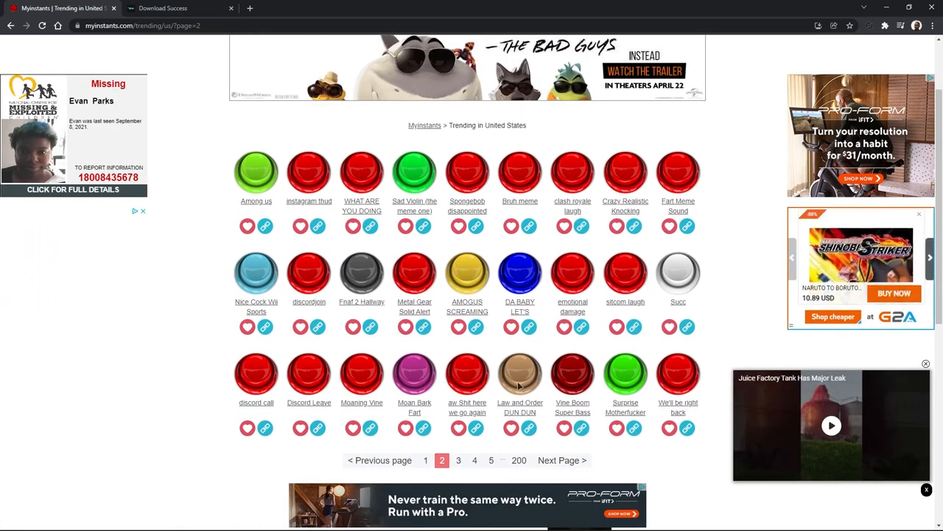
mouse_move(520, 387)
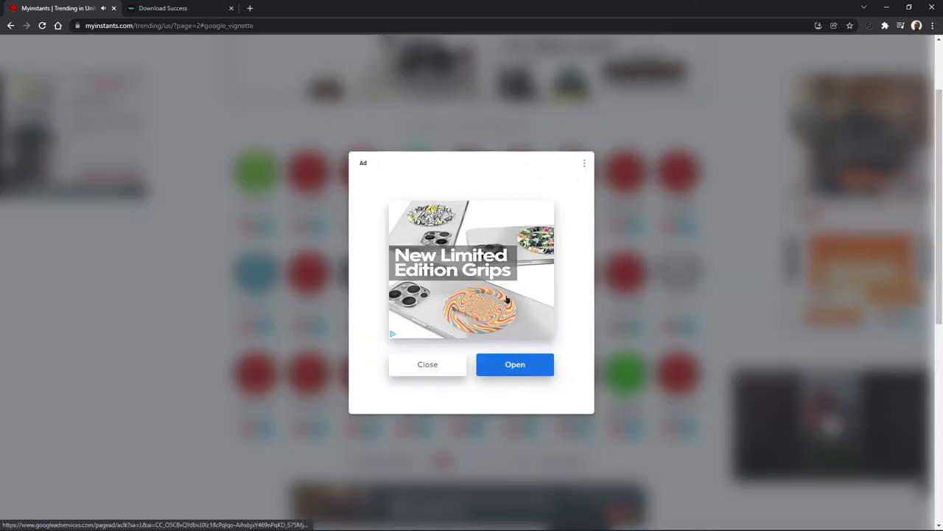
left_click(427, 364)
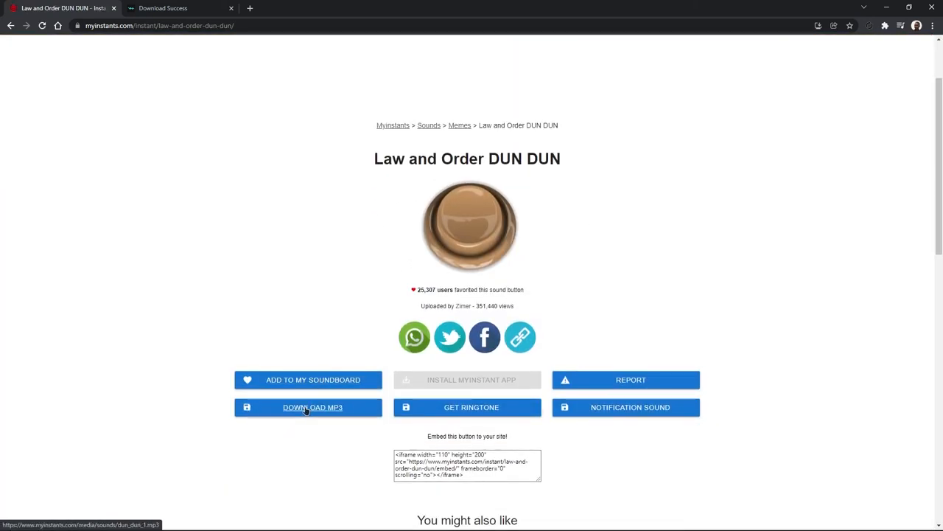
left_click(311, 407)
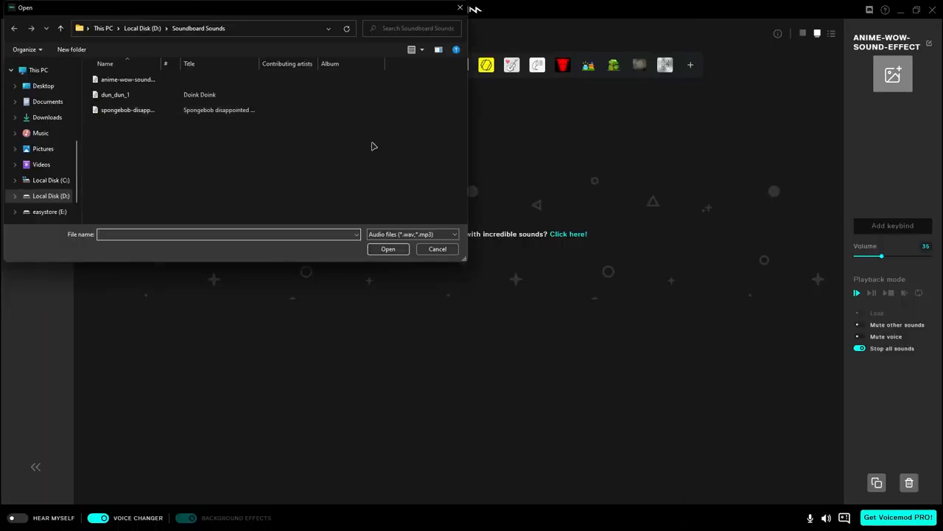
mouse_move(129, 94)
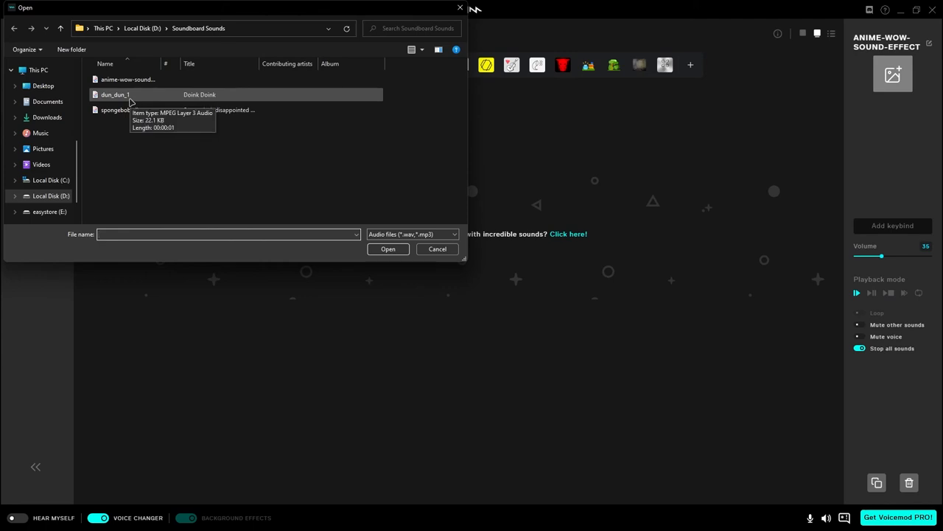
- Add dun_dun_1 from Soundboard Sounds to the soundboard and show its settings
left_click(388, 248)
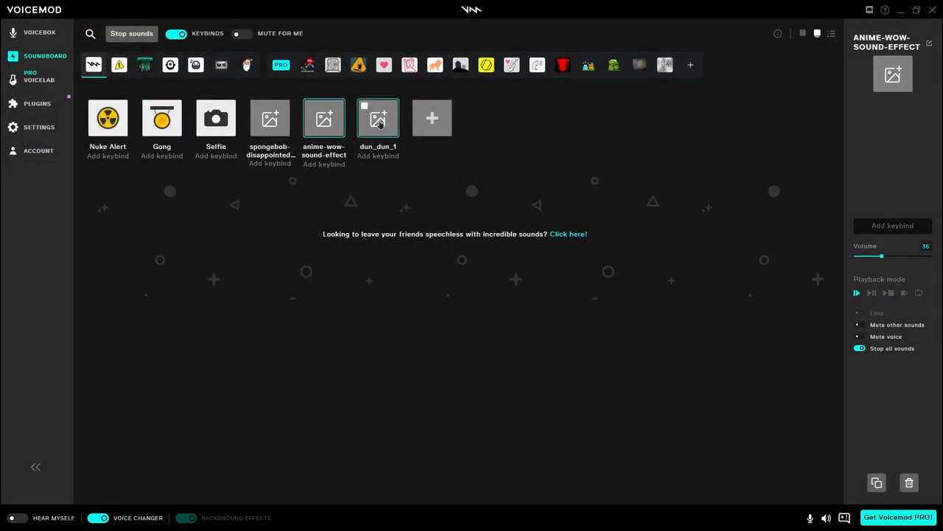
left_click(377, 118)
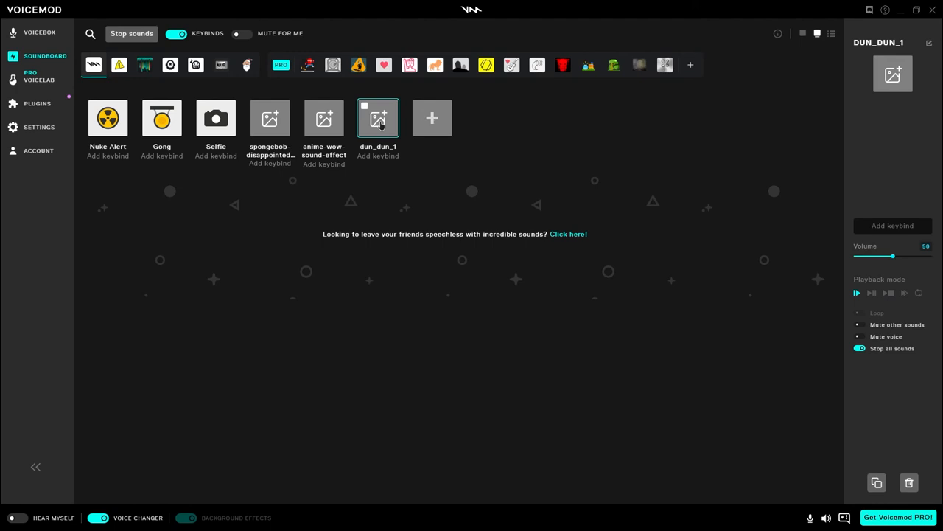
mouse_move(400, 140)
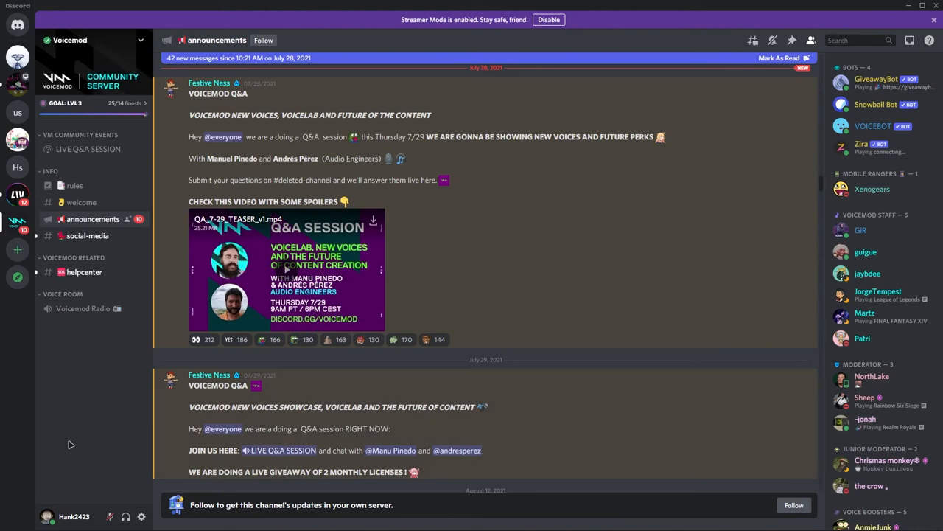
mouse_move(92, 453)
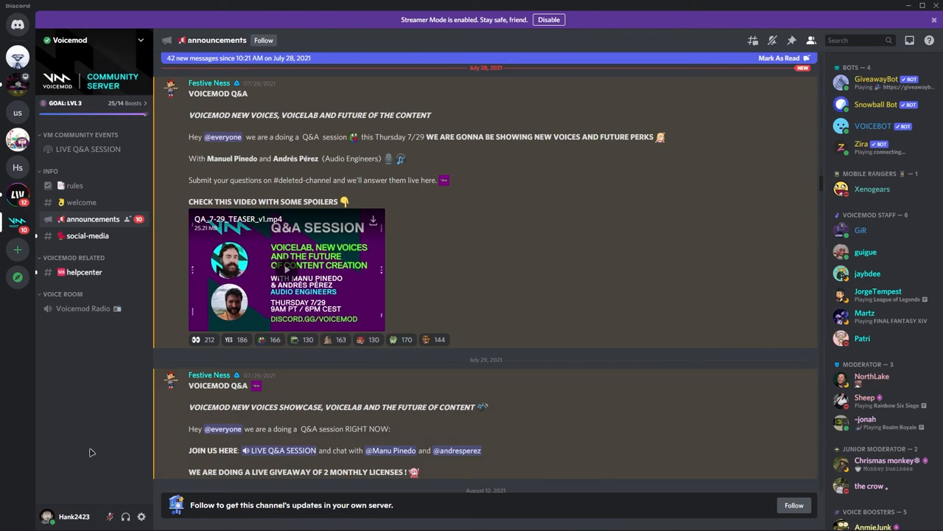
- Show Discord's Voice & Video settings and scroll through the voice options
left_click(141, 516)
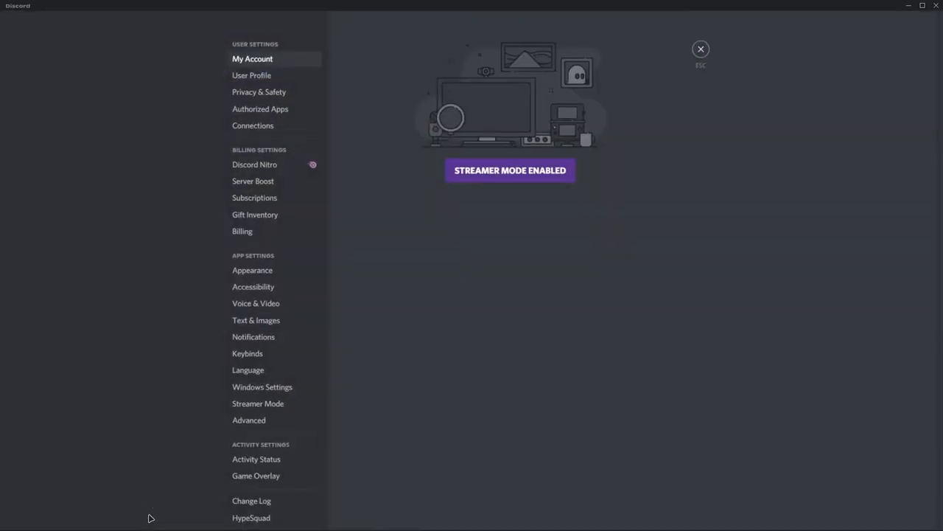
left_click(255, 303)
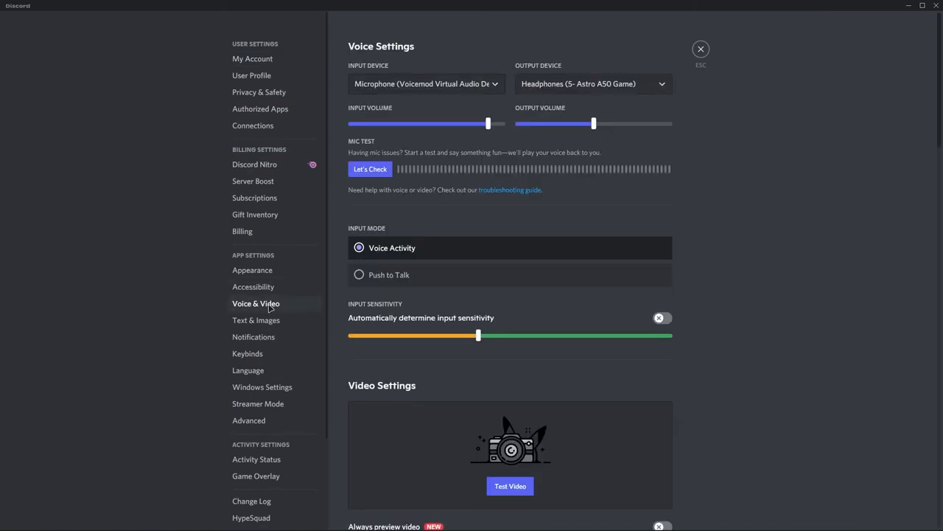
scroll("down", 3)
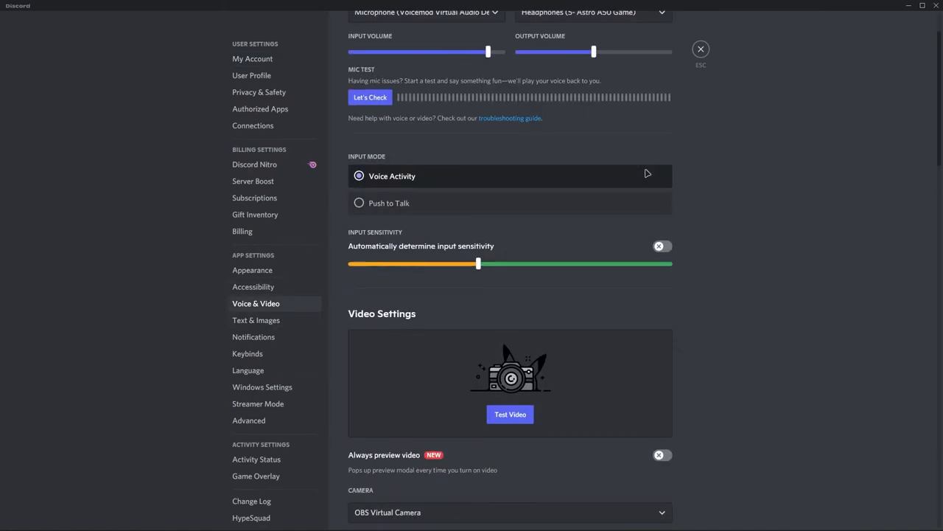
scroll("down", 3)
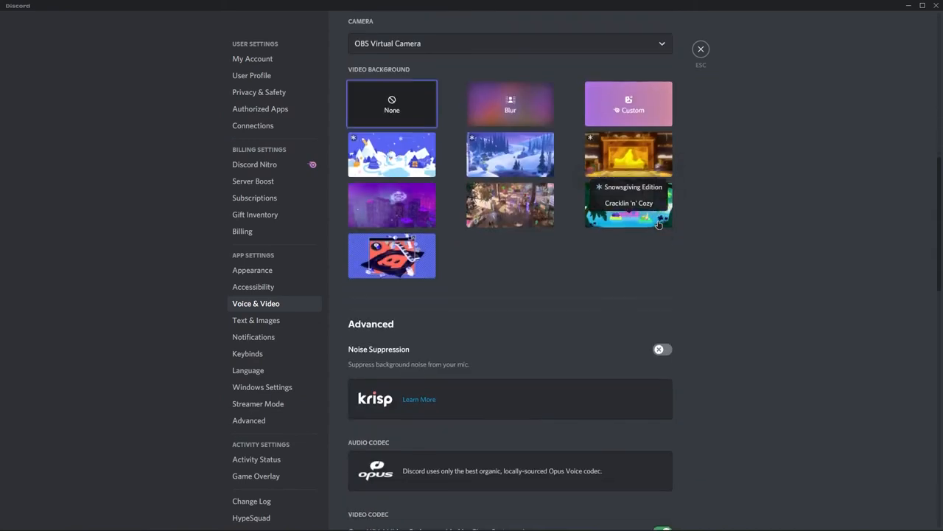
scroll("down", 3)
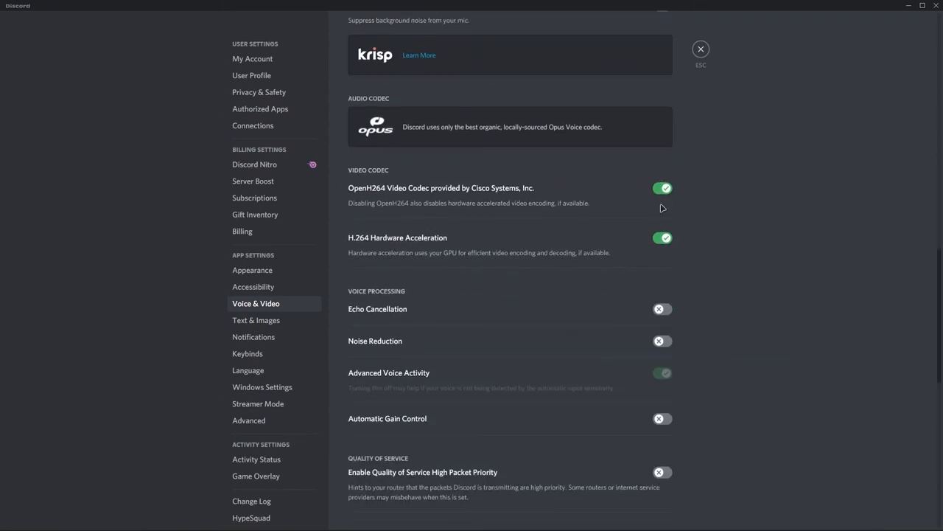
mouse_move(712, 329)
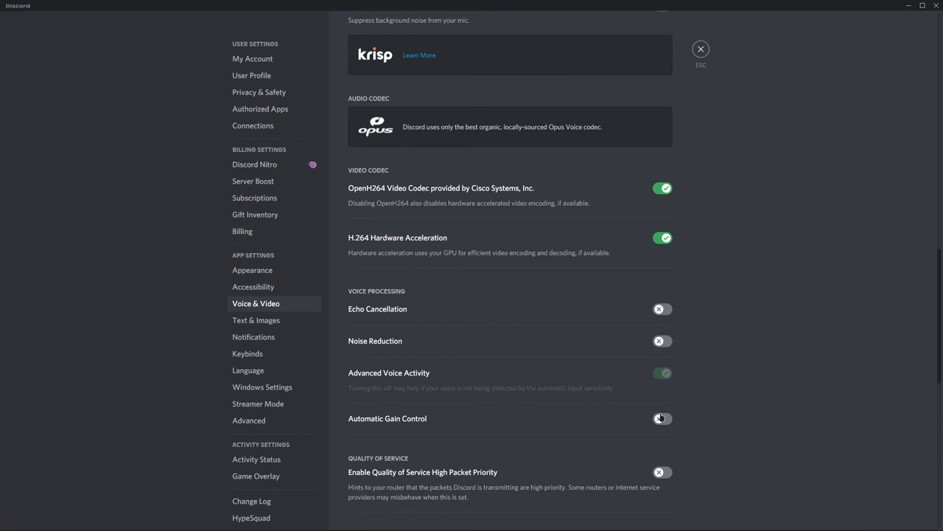
scroll("down", 3)
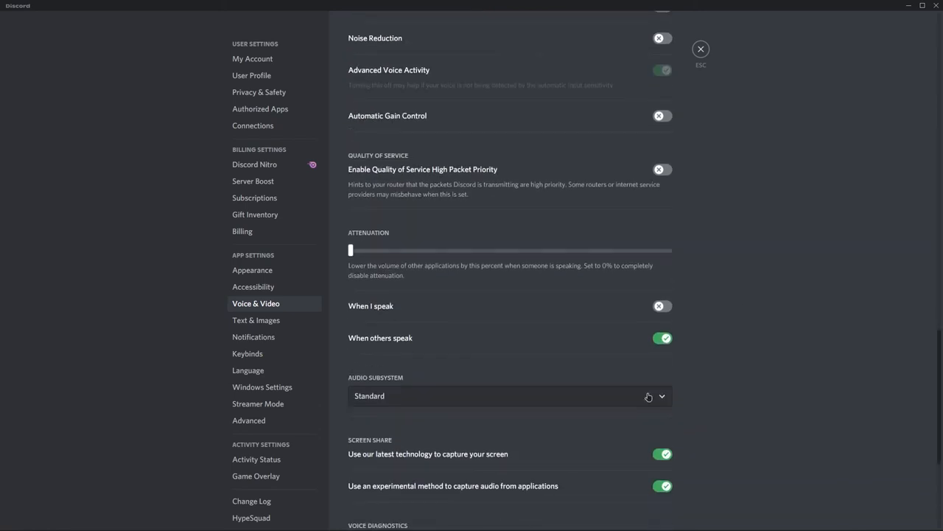
scroll("down", 3)
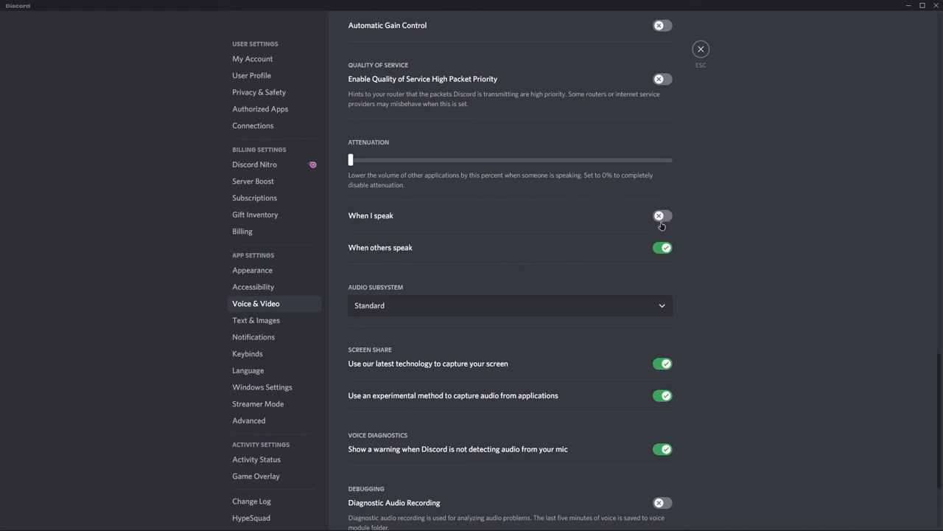
scroll("up", 3)
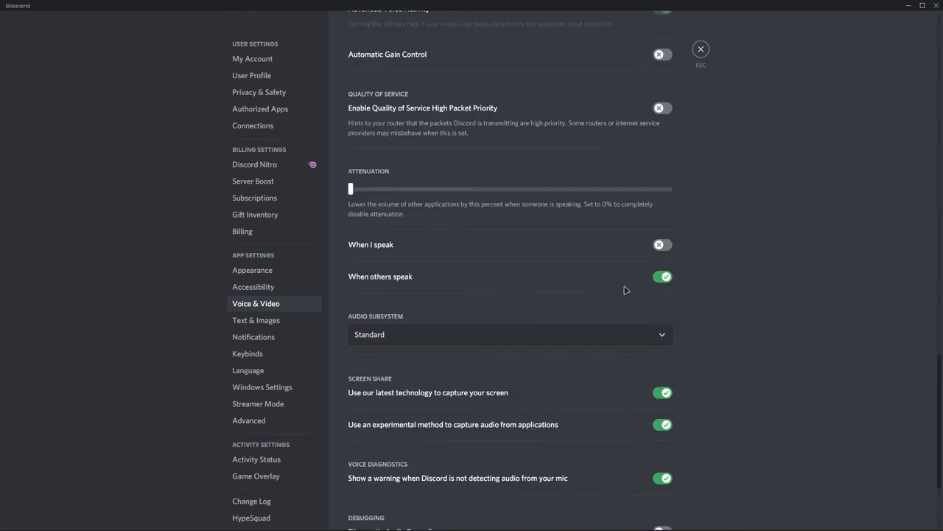
scroll("up", 3)
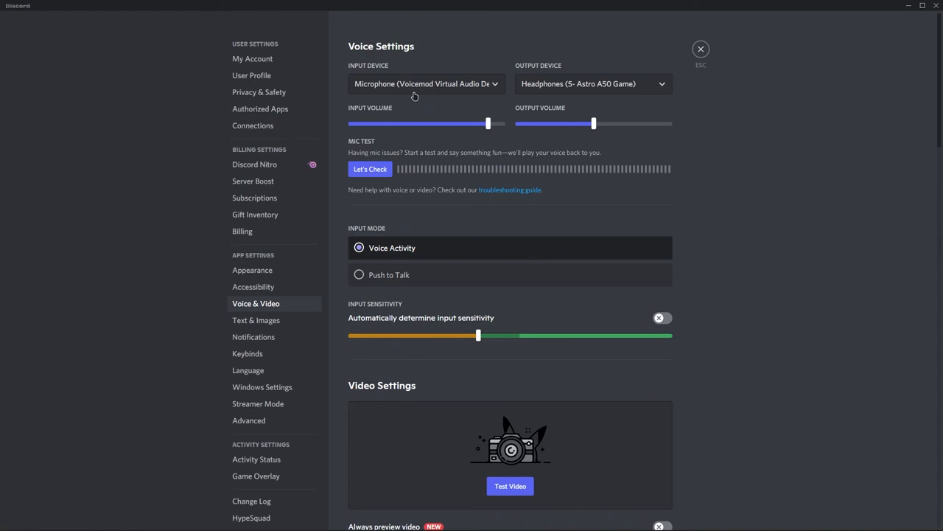
- Set Discord's input device to Microphone (Voicemod Virtual Audio Device (WDM))
left_click(426, 83)
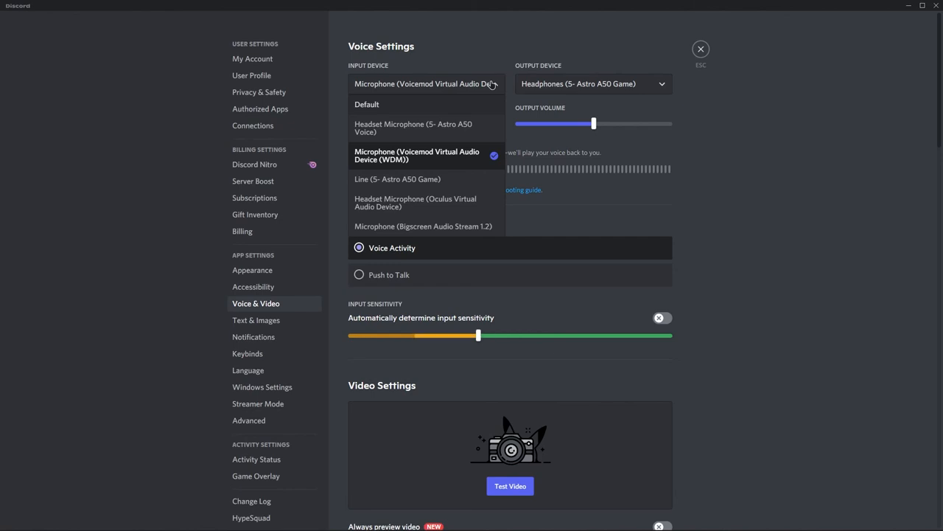
left_click(416, 156)
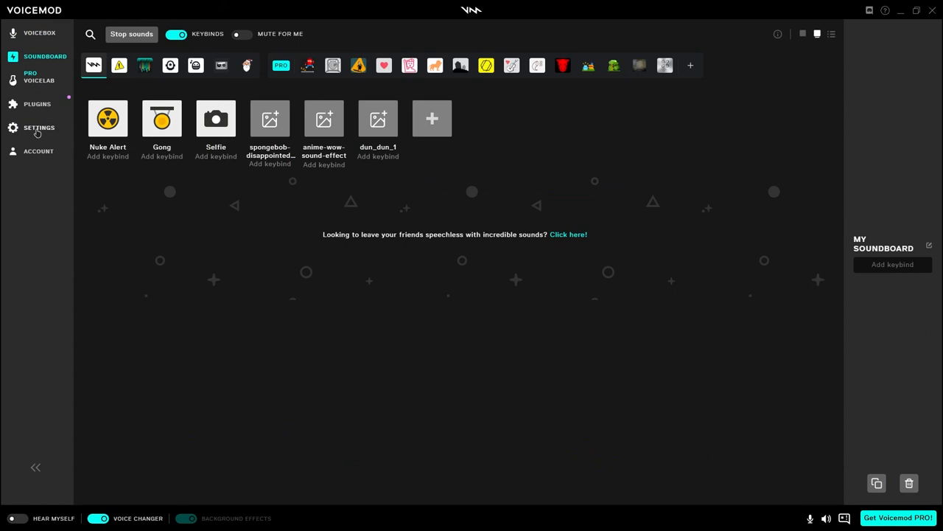
- Set Astro A50 headset mic as input and A50 game headphones as output, then return to the soundboard
left_click(39, 128)
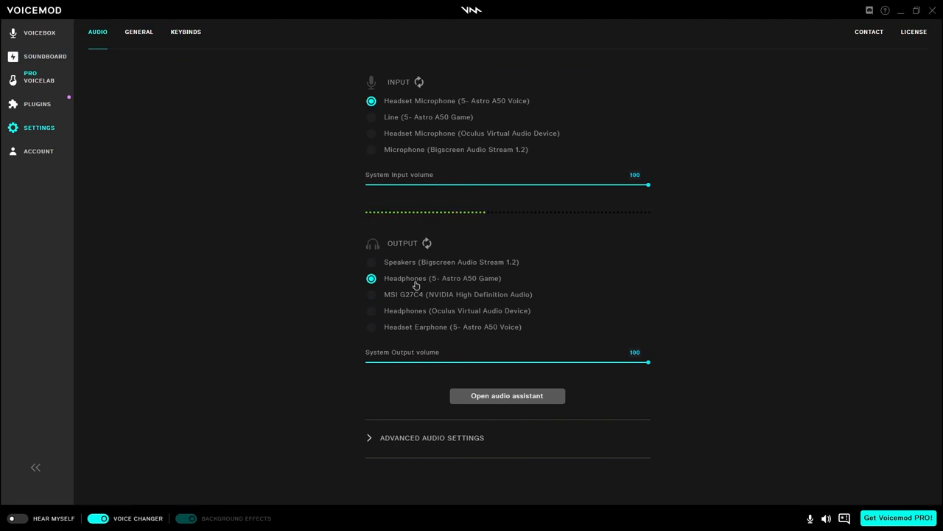
mouse_move(494, 315)
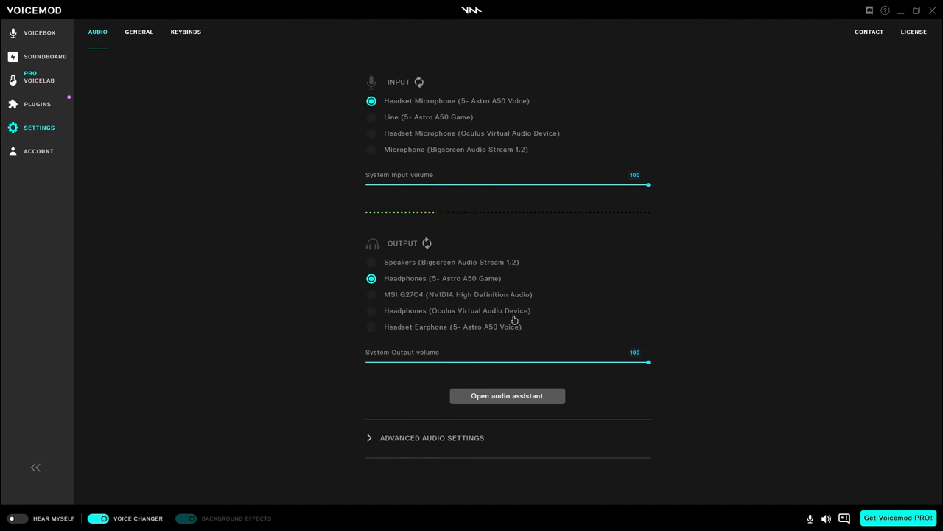
mouse_move(488, 349)
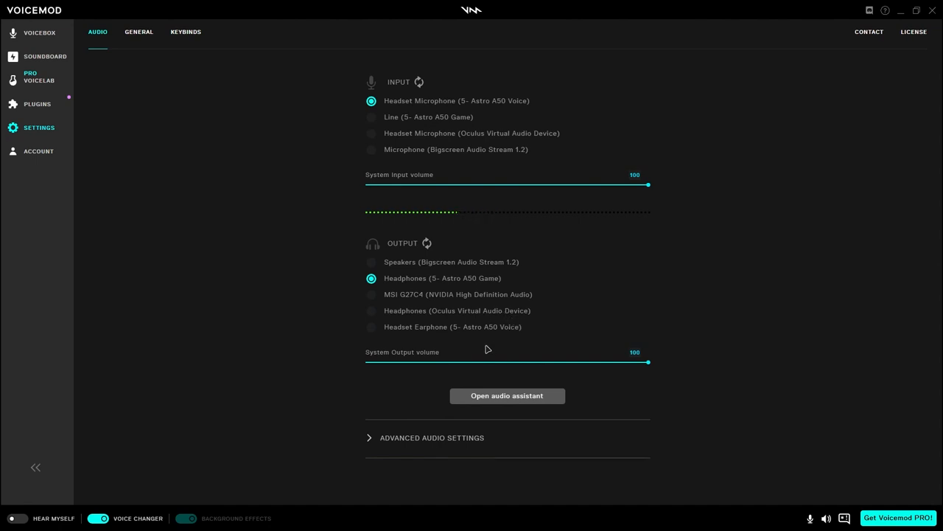
left_click(45, 56)
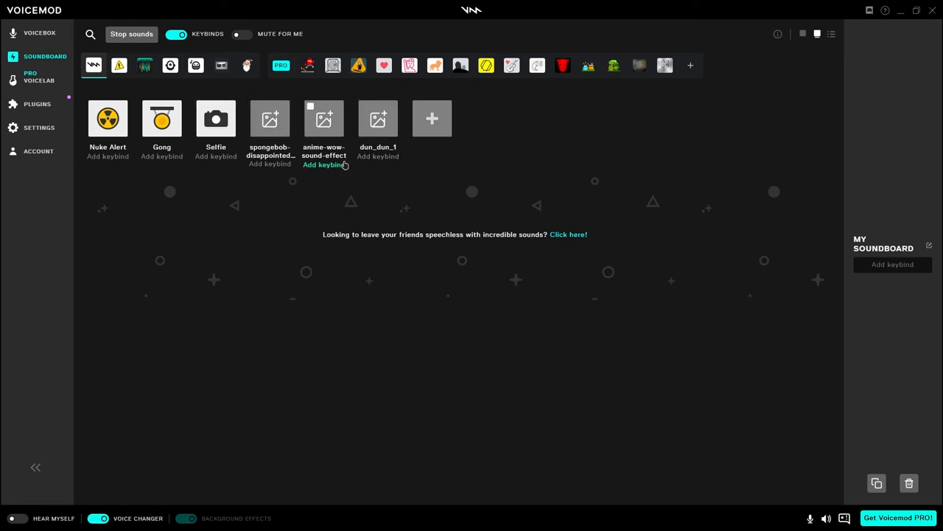
mouse_move(255, 193)
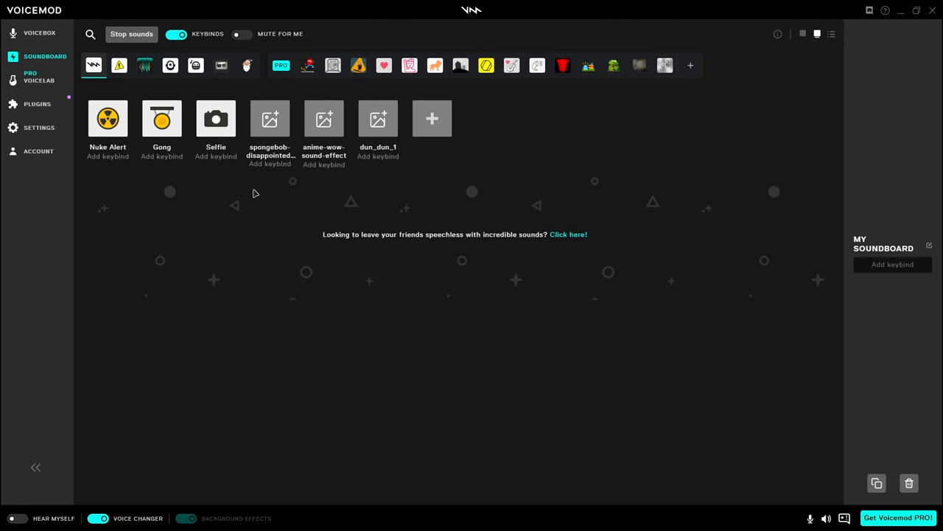
mouse_move(324, 165)
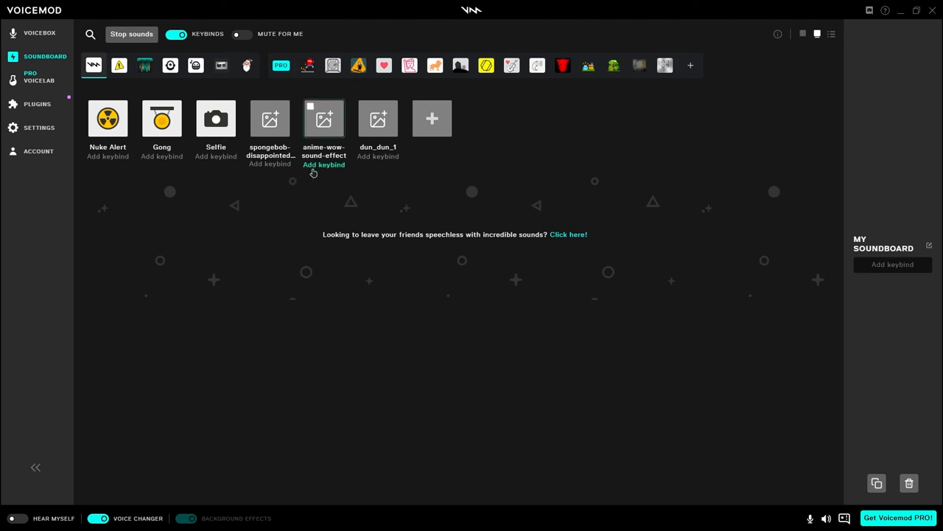
left_click(323, 118)
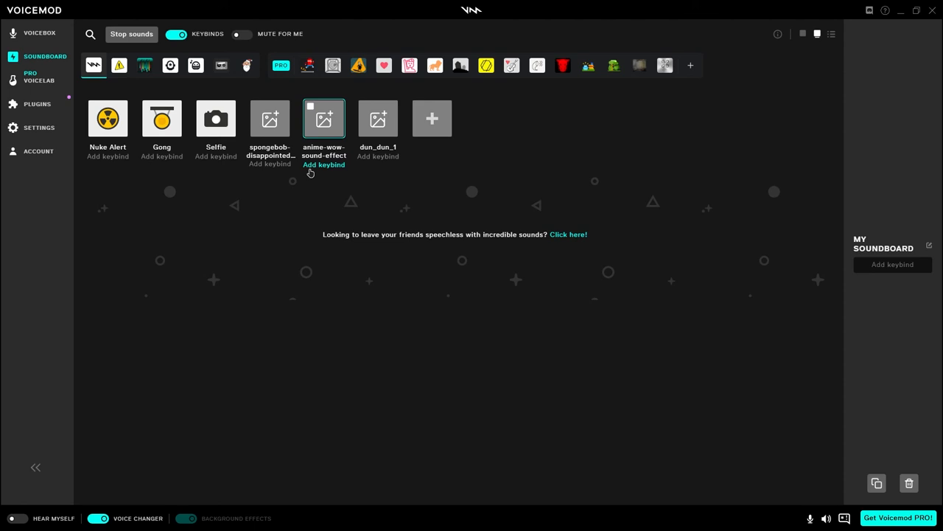
mouse_move(331, 140)
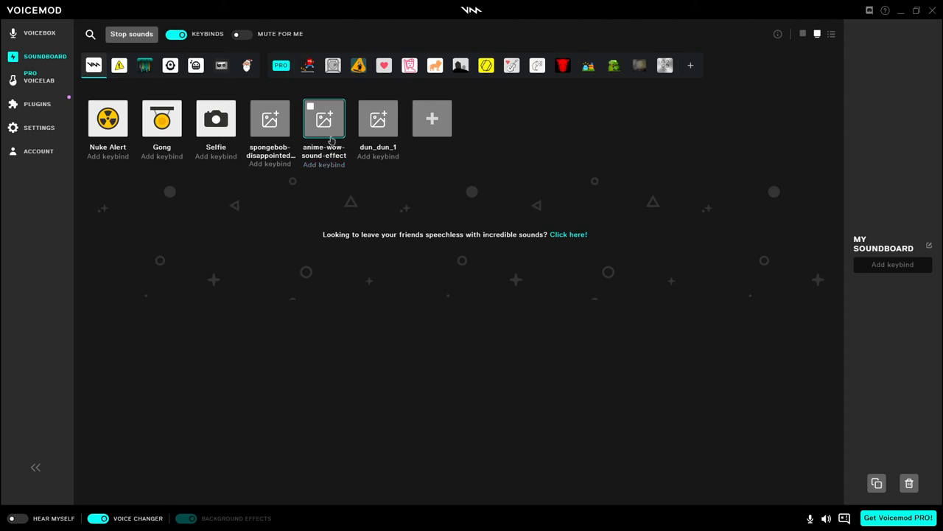